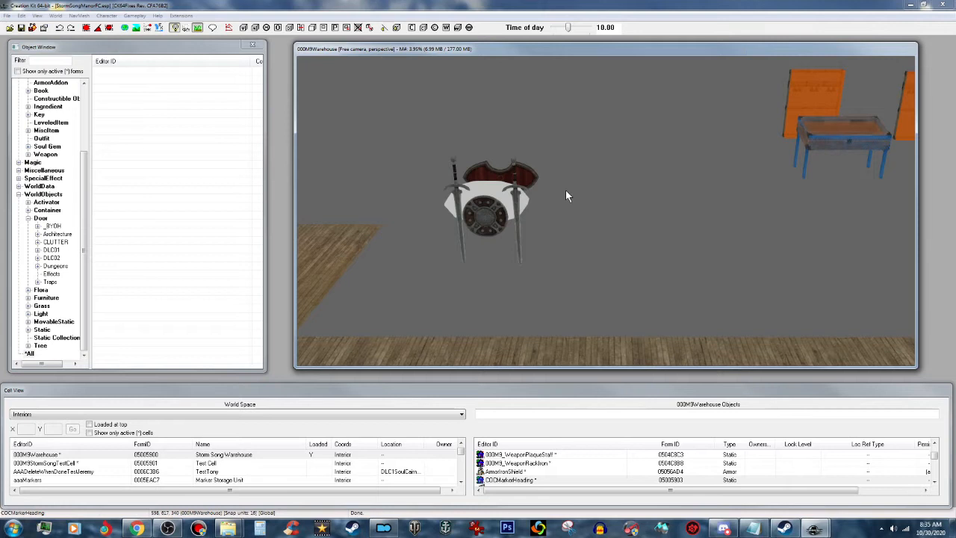
{"action": "mouse_move", "coordinate": [486, 218]}
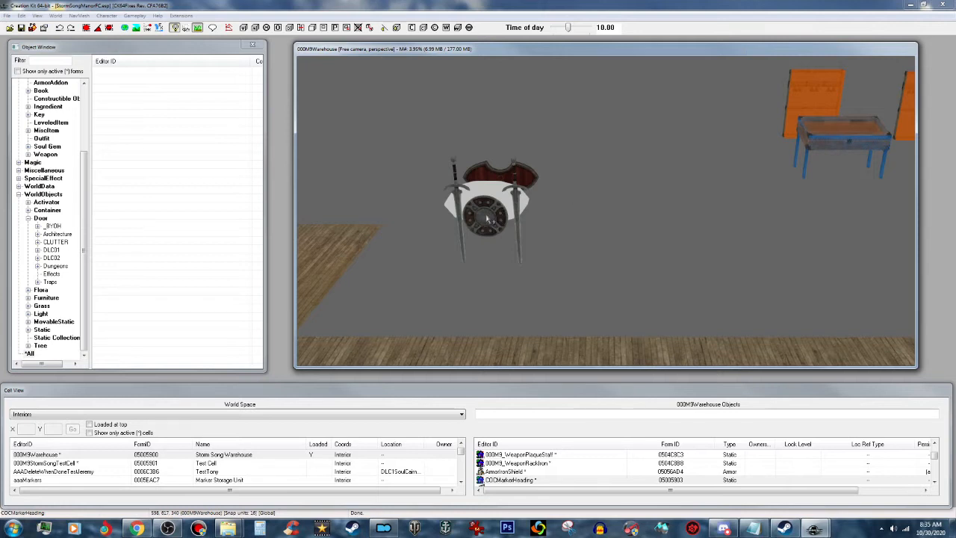
{"action": "mouse_move", "coordinate": [496, 224]}
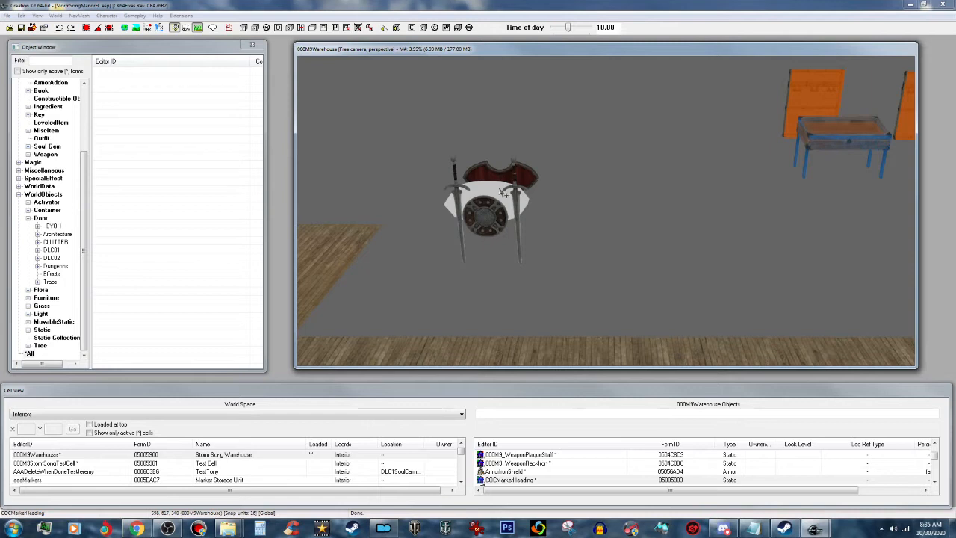
{"action": "mouse_move", "coordinate": [529, 233]}
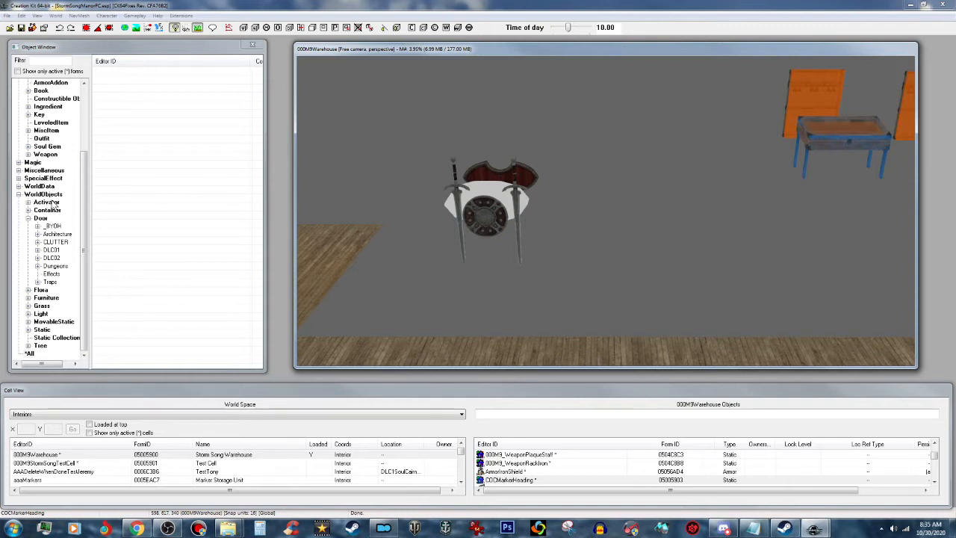
- Filter the Object Window to 'weapon' and browse the WeaponRack activator entries
{"action": "left_click", "coordinate": [45, 203]}
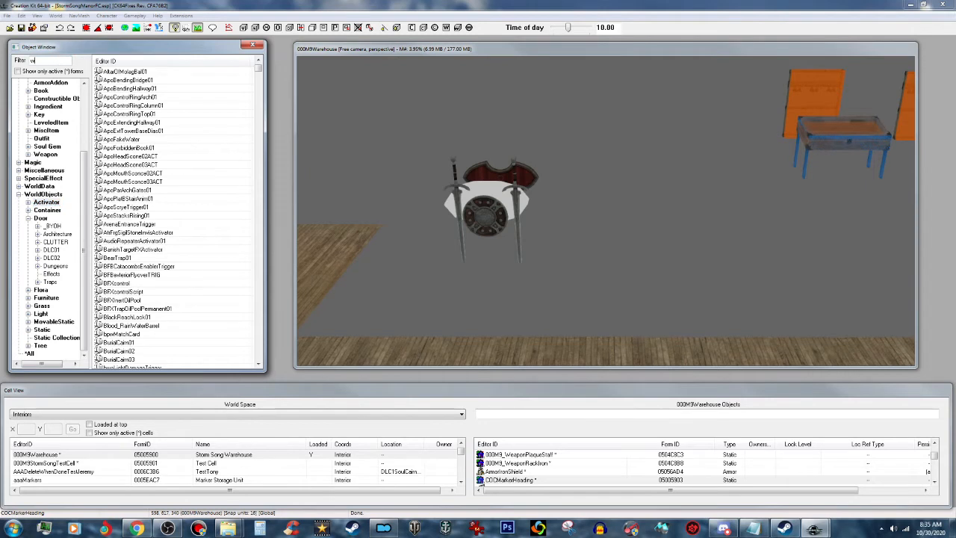
{"action": "type", "text": "weaponrack"}
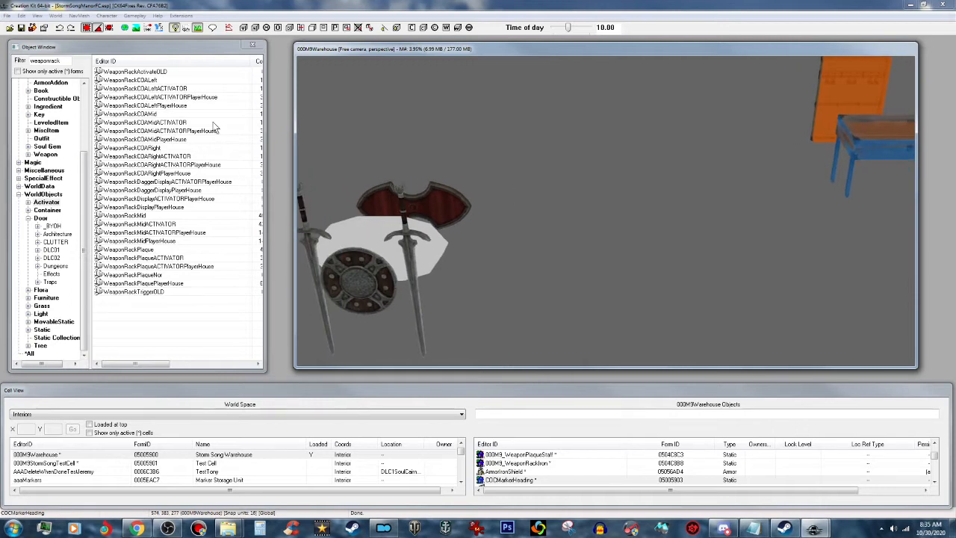
{"action": "mouse_move", "coordinate": [178, 132]}
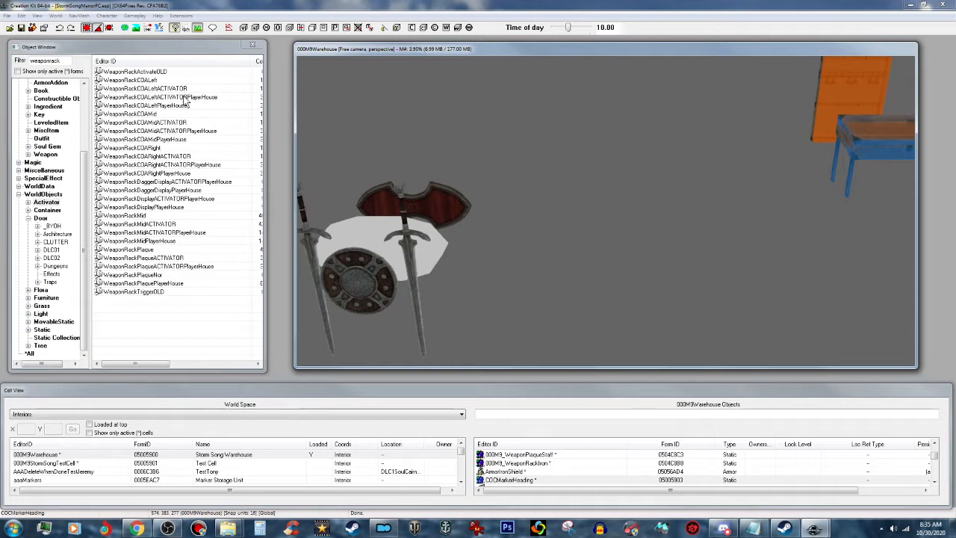
{"action": "right_click", "coordinate": [157, 97]}
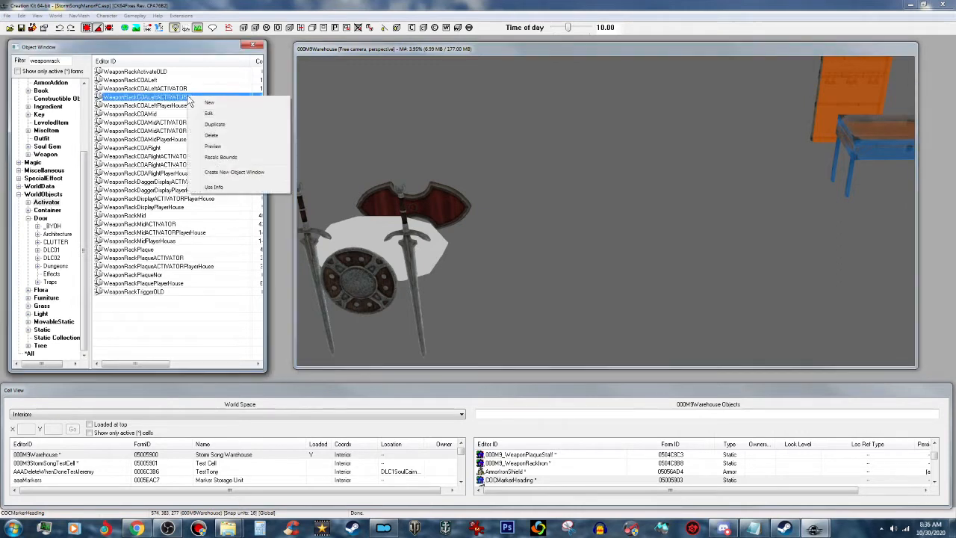
{"action": "left_click", "coordinate": [212, 146]}
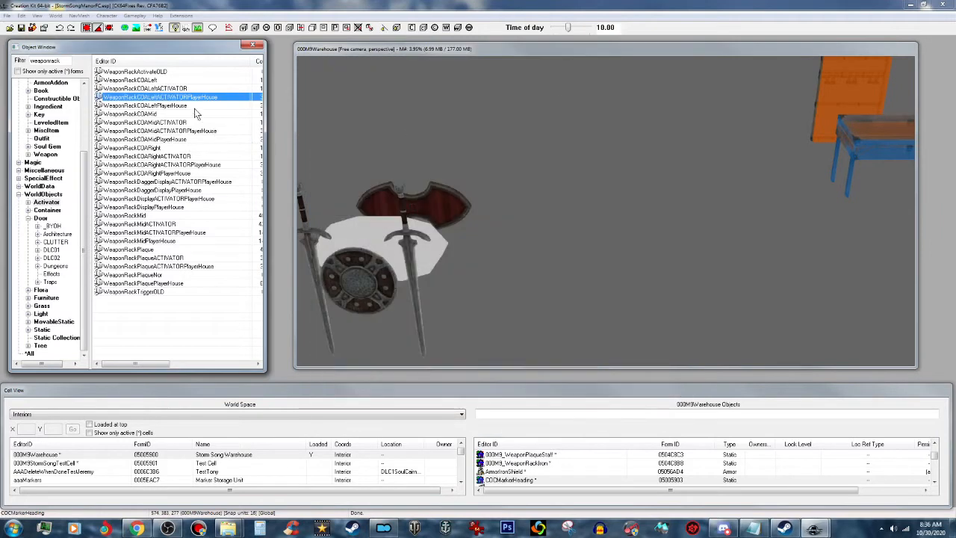
{"action": "mouse_move", "coordinate": [194, 197]}
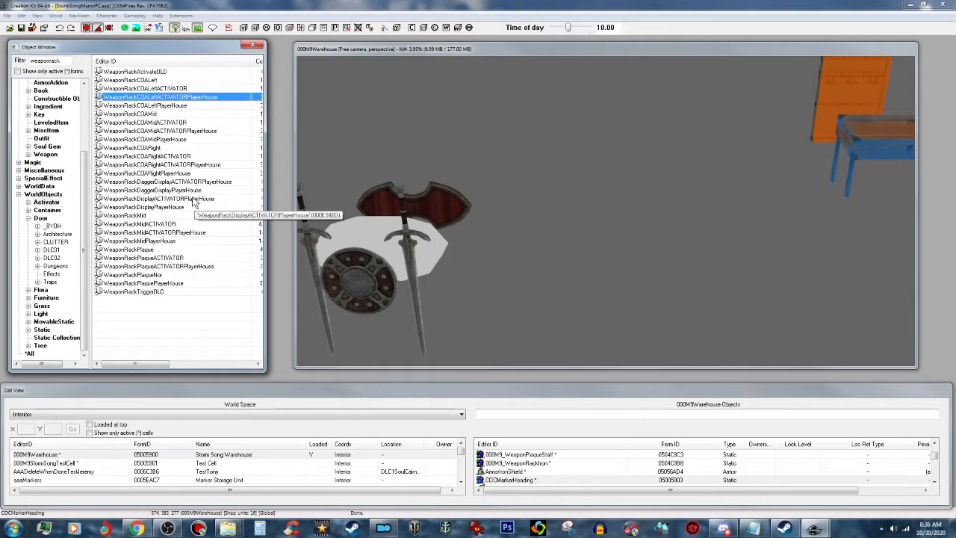
- Select the player-house weapon rack plaque and place it into the cell
{"action": "left_click", "coordinate": [161, 156]}
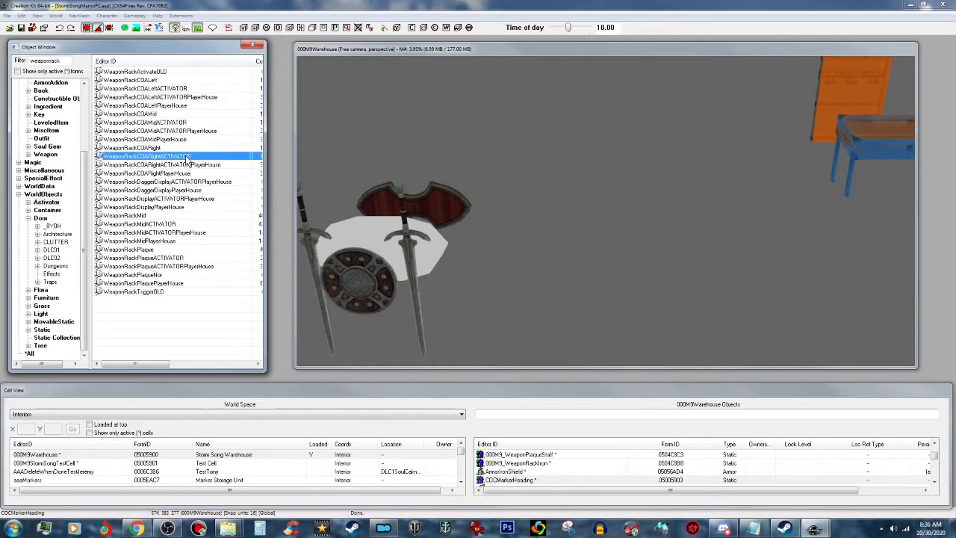
{"action": "left_click", "coordinate": [179, 164]}
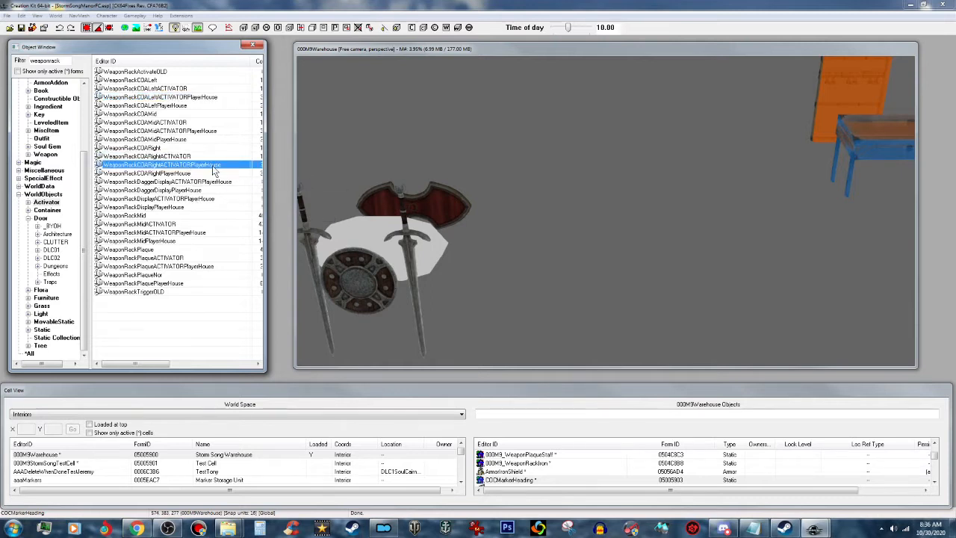
{"action": "right_click", "coordinate": [149, 173]}
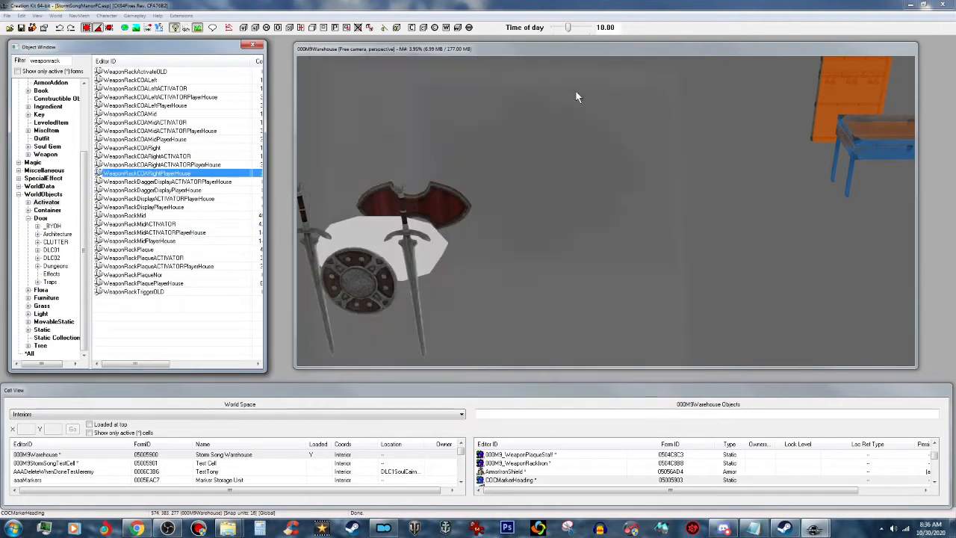
{"action": "mouse_move", "coordinate": [150, 176]}
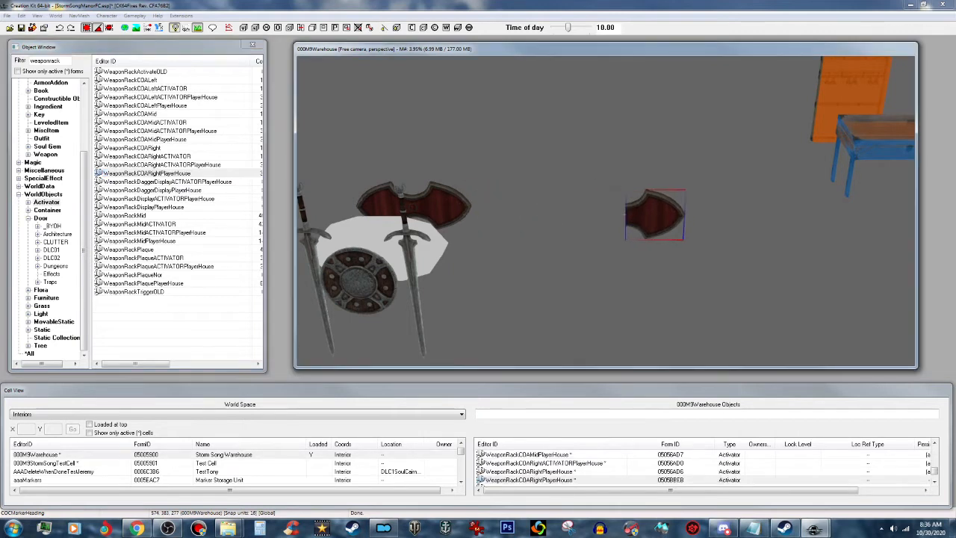
{"action": "mouse_move", "coordinate": [182, 176]}
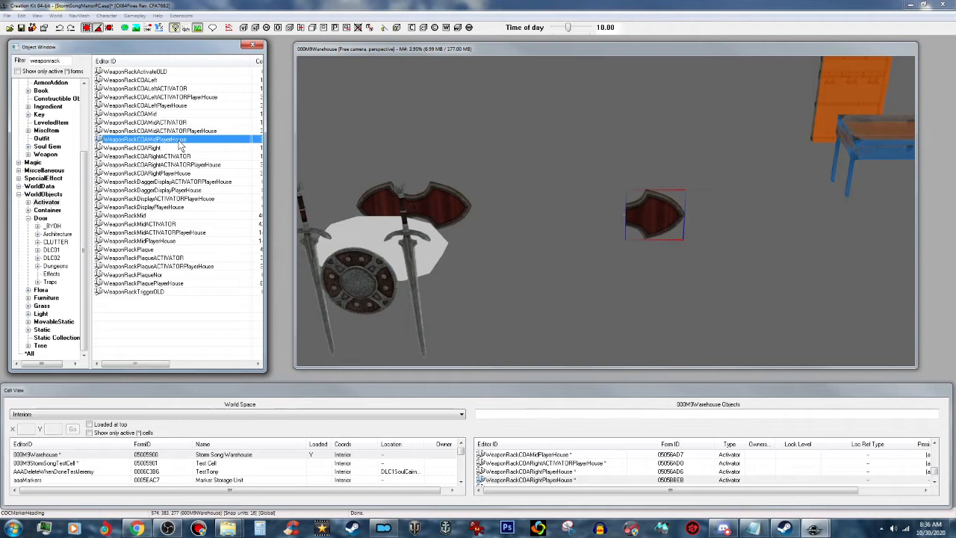
{"action": "mouse_move", "coordinate": [639, 219]}
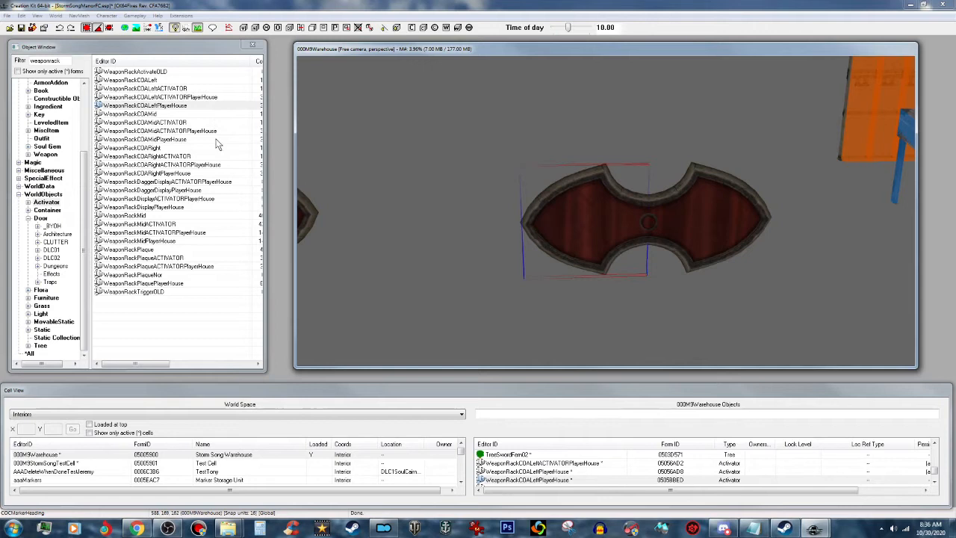
{"action": "mouse_move", "coordinate": [197, 103]}
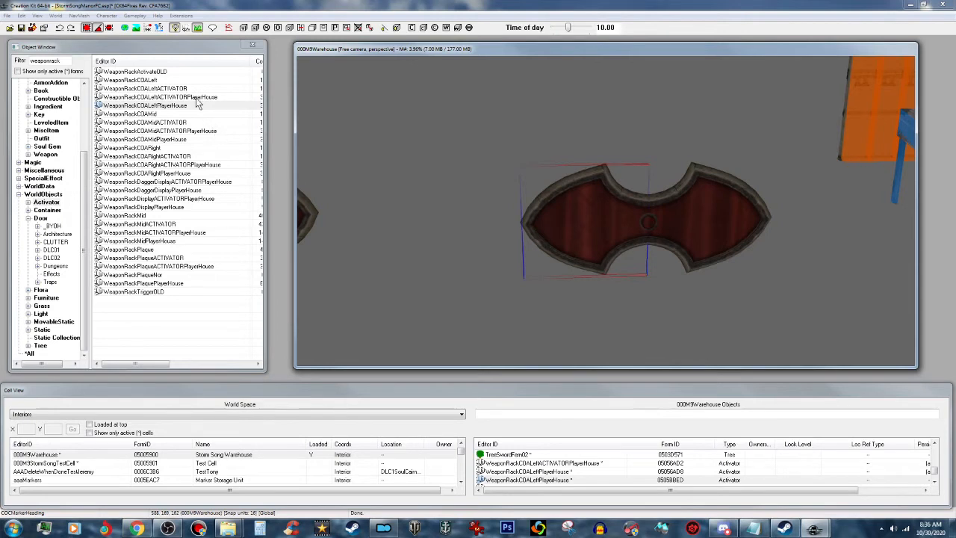
- Add the WeaponRack shield activator onto the plaque and review its properties
{"action": "left_click", "coordinate": [157, 97]}
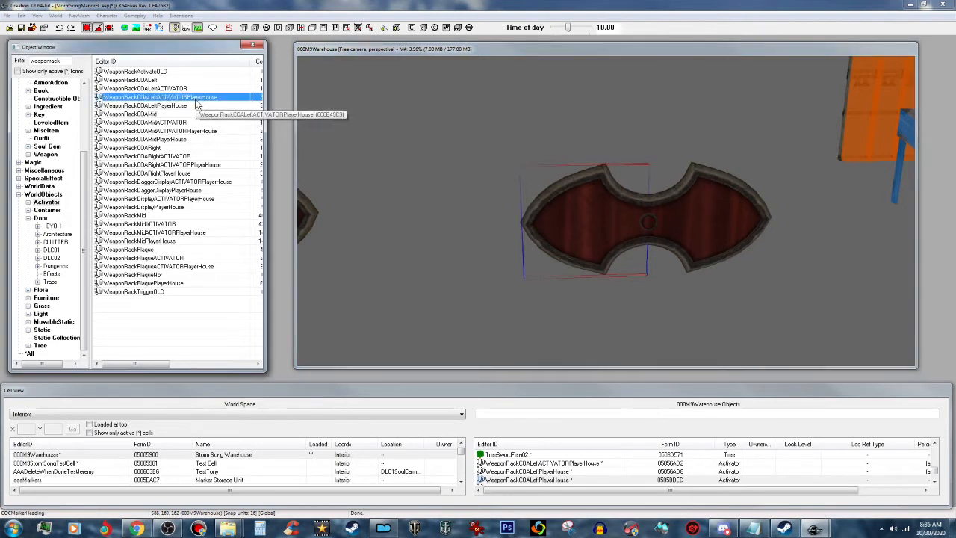
{"action": "right_click", "coordinate": [161, 97]}
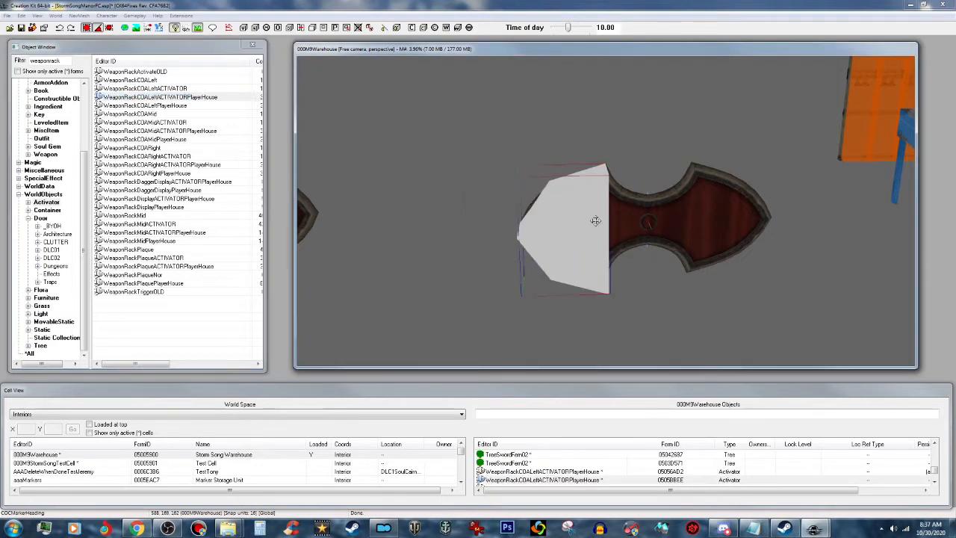
{"action": "left_click", "coordinate": [179, 132]}
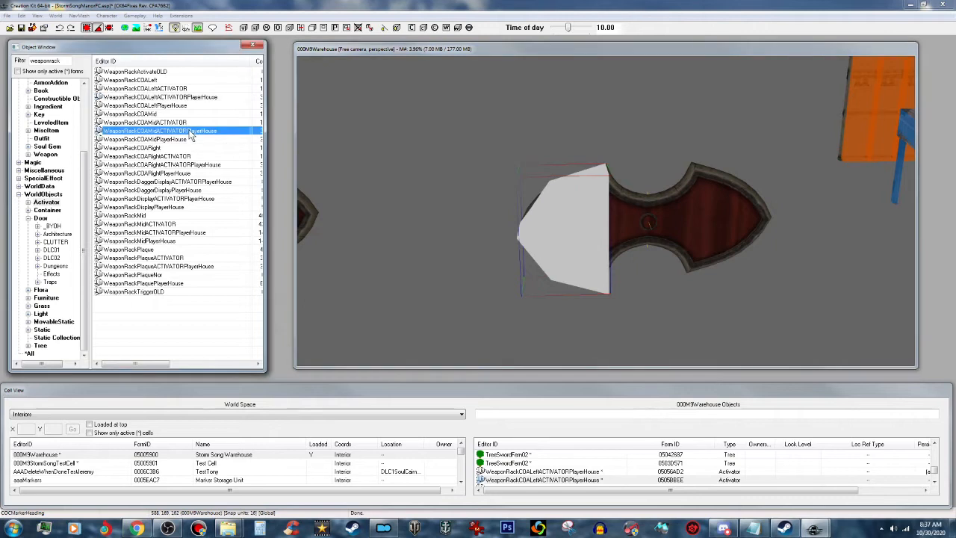
{"action": "double_click", "coordinate": [158, 132]}
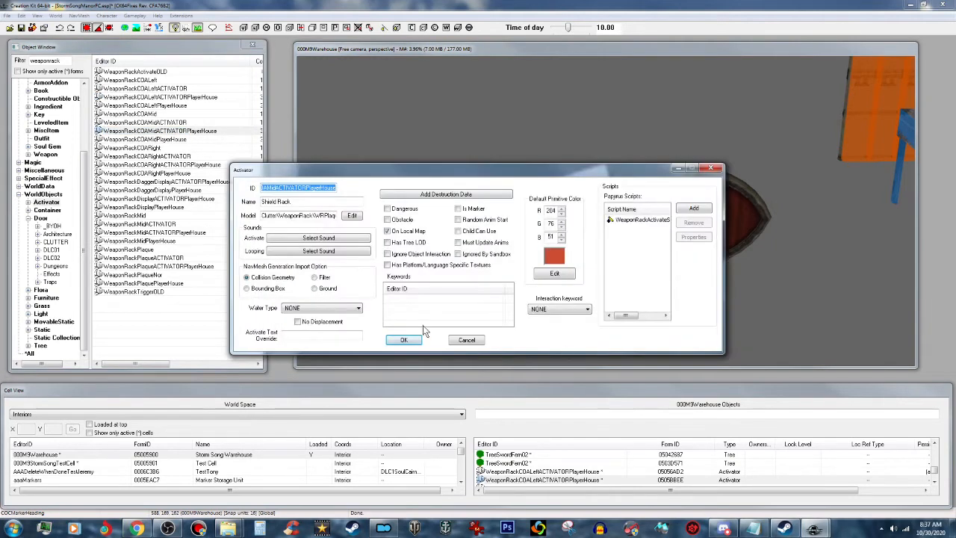
{"action": "left_click", "coordinate": [403, 341]}
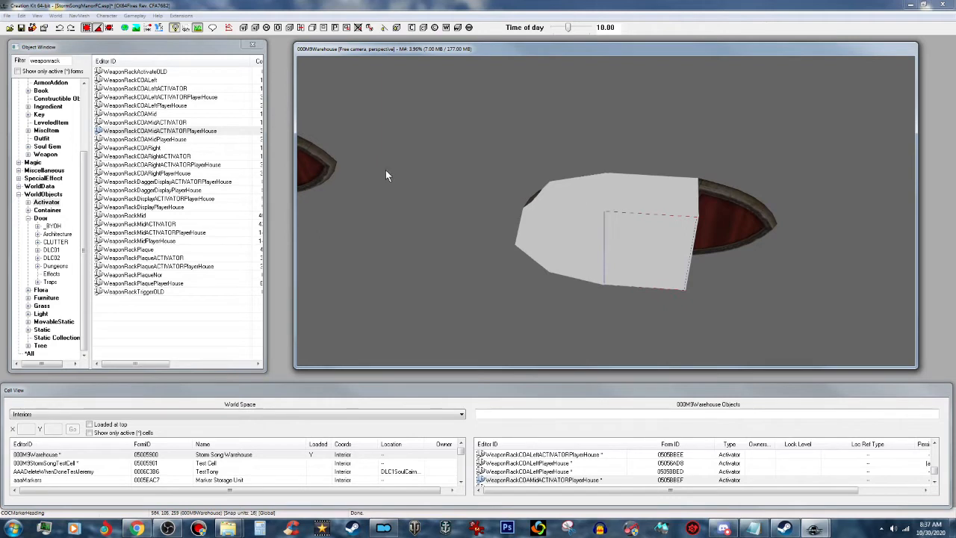
- Scale and position the activator trigger box to cover the plaque
{"action": "left_click", "coordinate": [161, 164]}
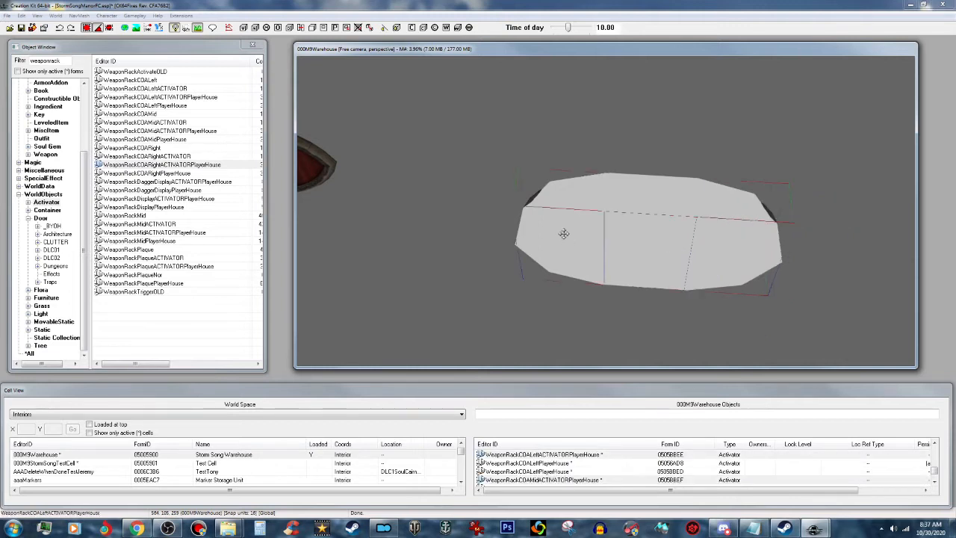
{"action": "left_click", "coordinate": [565, 233]}
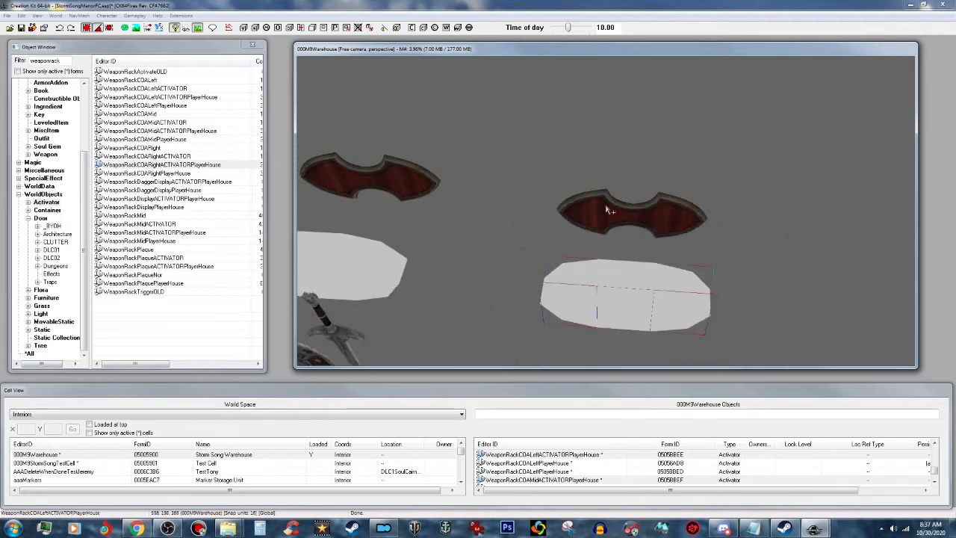
{"action": "mouse_move", "coordinate": [639, 302]}
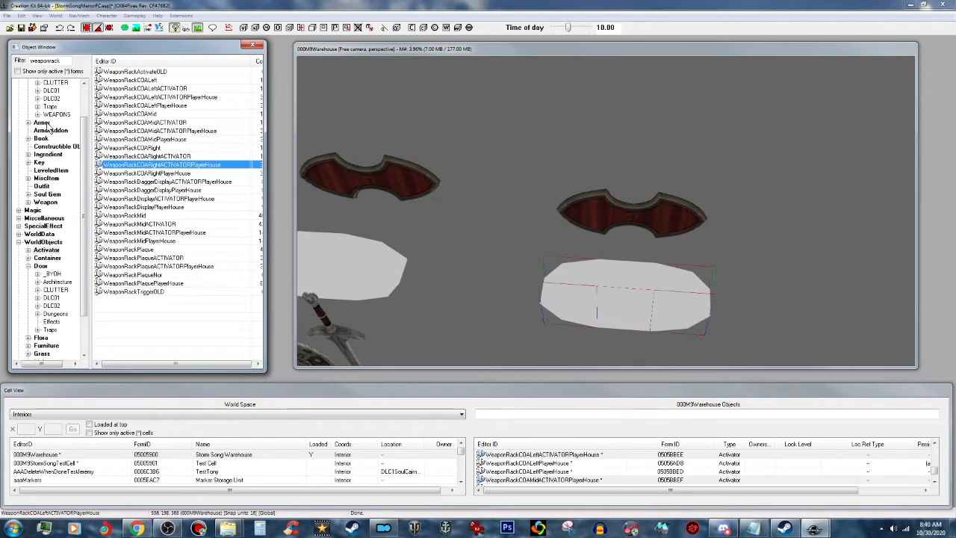
- Filter objects by 'Iron', then drag the round shield down until it clears the plaque
{"action": "left_click", "coordinate": [42, 122]}
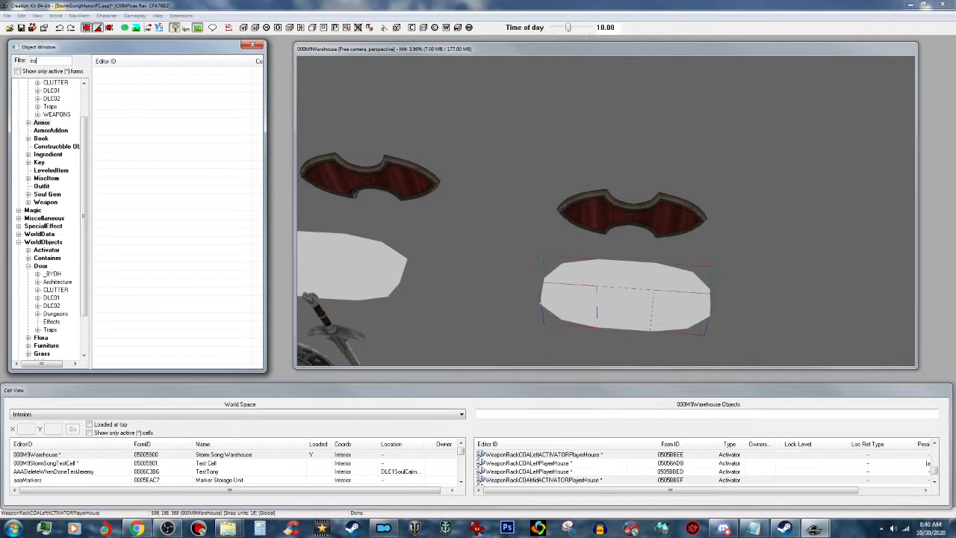
{"action": "type", "text": "Iron"}
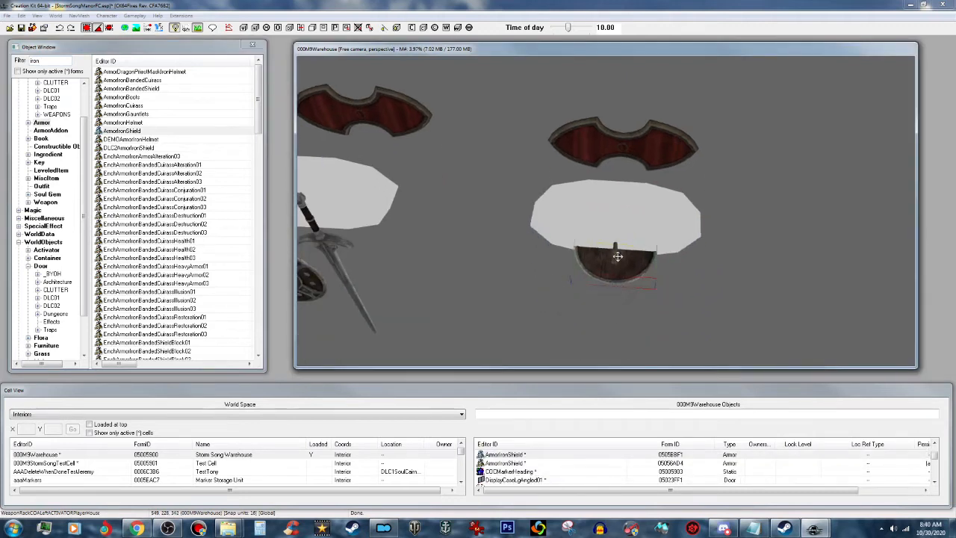
{"action": "left_click", "coordinate": [615, 256]}
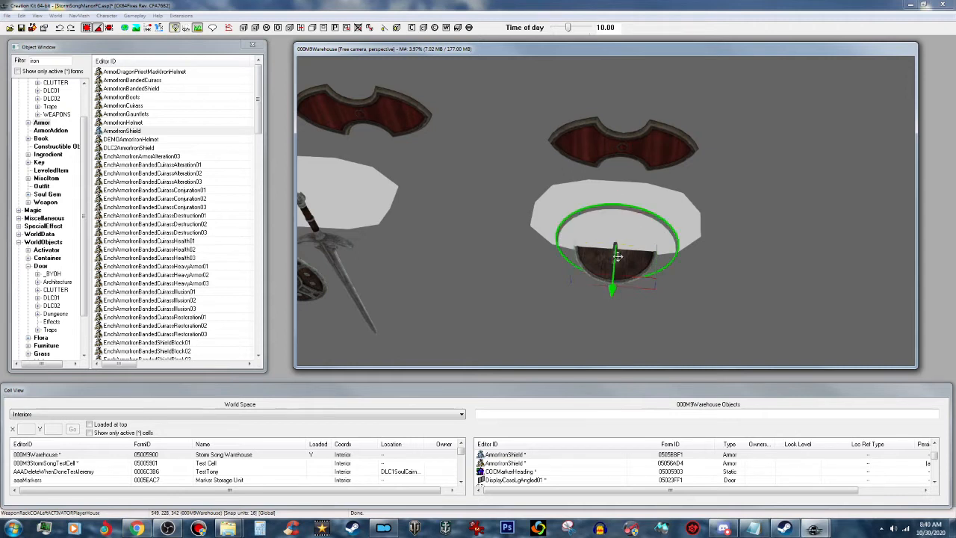
{"action": "left_click_drag", "start_coordinate": [614, 254], "coordinate": [611, 323]}
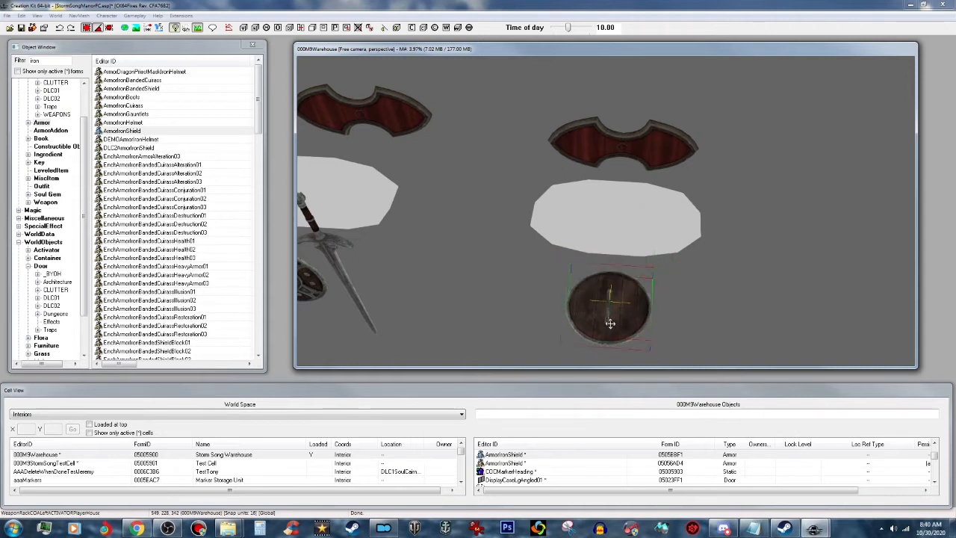
{"action": "left_click", "coordinate": [610, 306]}
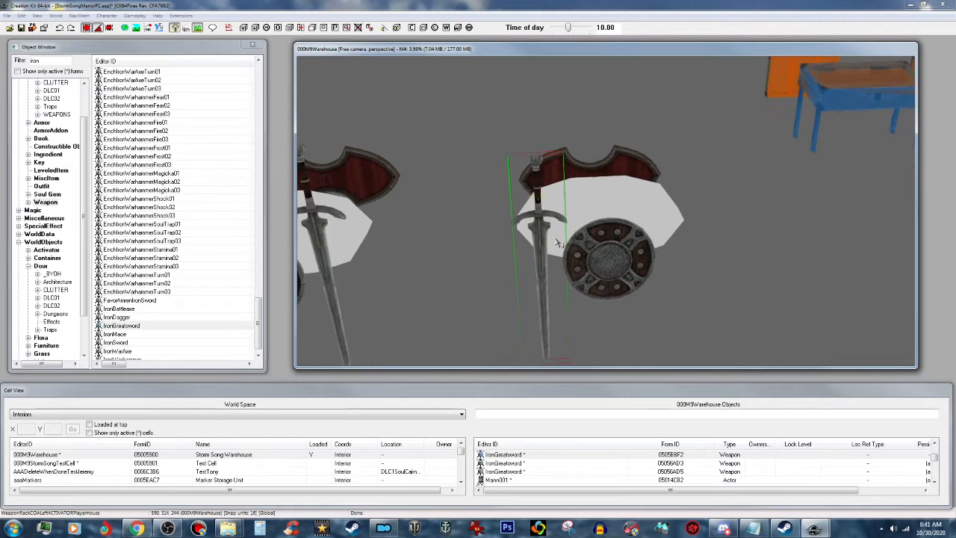
- Position the pair of iron swords on either side of the shield beneath the plaque
{"action": "right_click", "coordinate": [537, 233]}
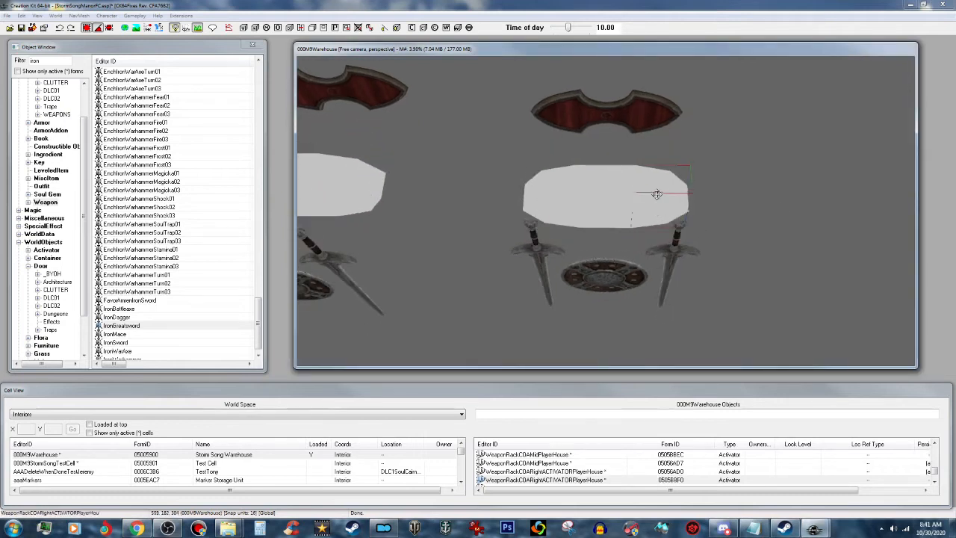
- Give the right rack activator a linked reference, first under the WRackActivator keyword
{"action": "double_click", "coordinate": [656, 194]}
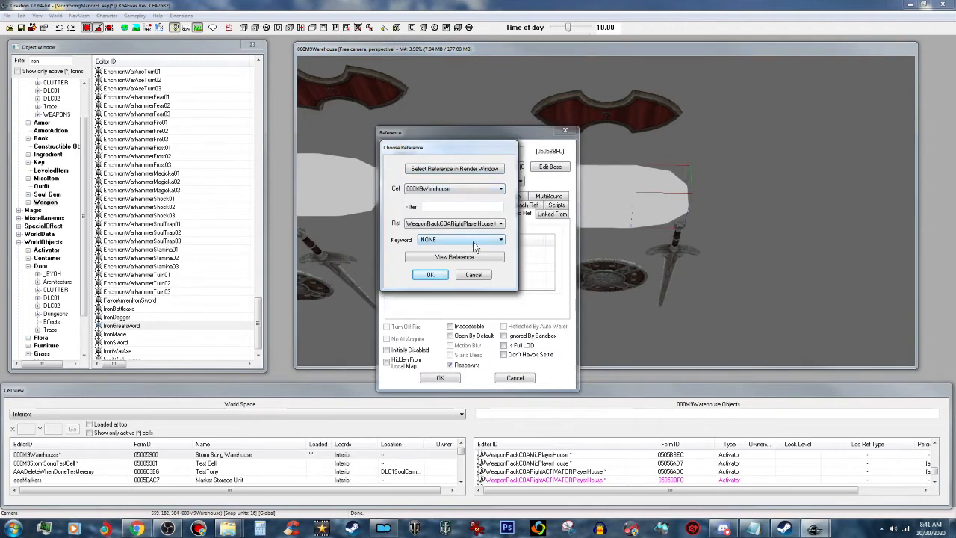
{"action": "left_click", "coordinate": [500, 239]}
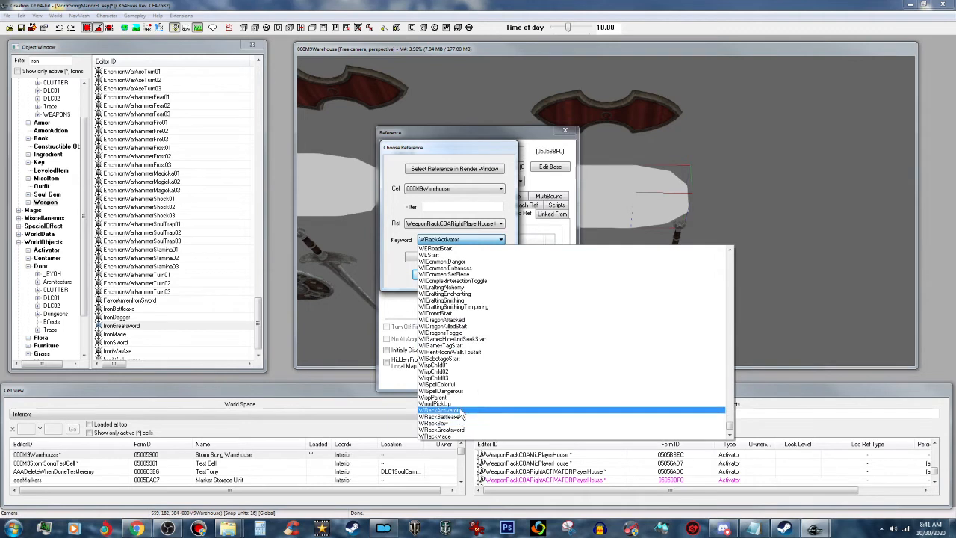
{"action": "mouse_move", "coordinate": [466, 417]}
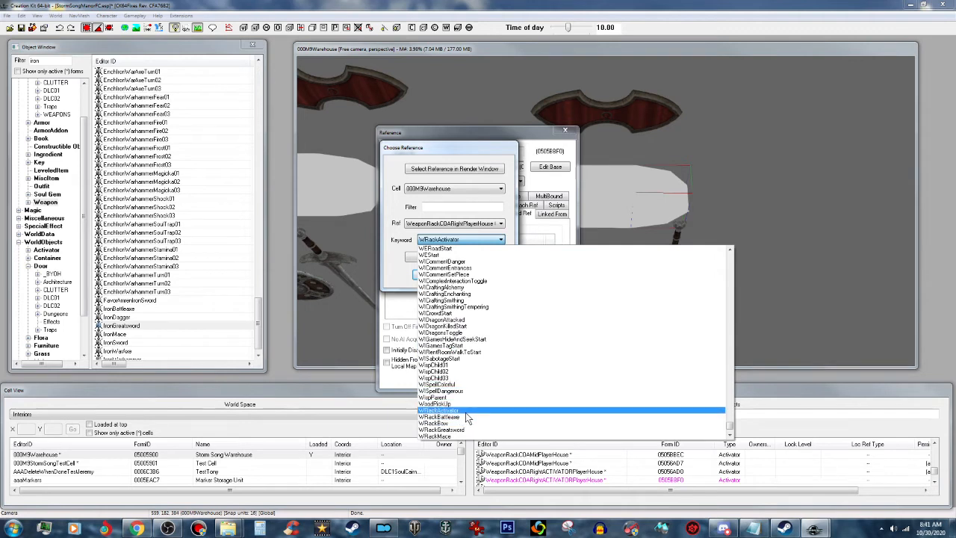
{"action": "left_click", "coordinate": [439, 415]}
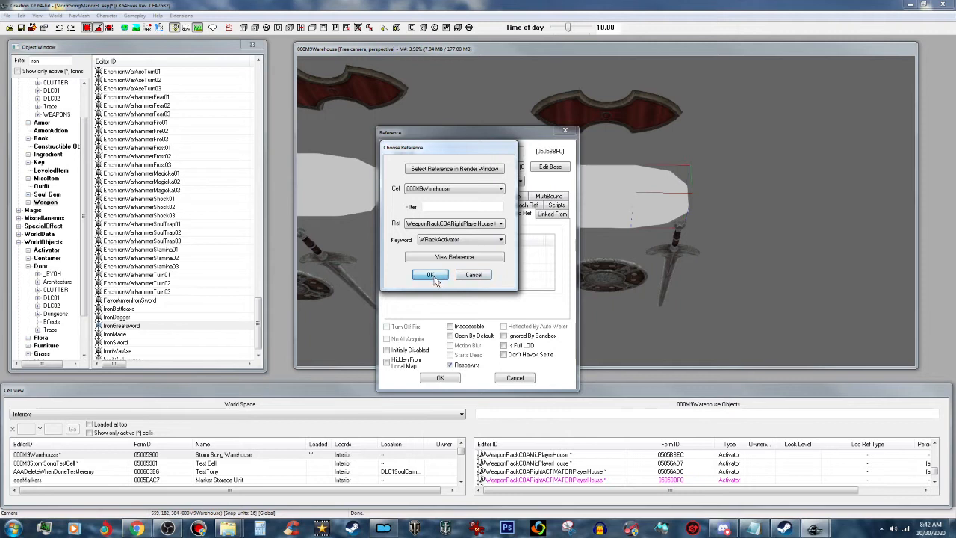
{"action": "left_click", "coordinate": [431, 275]}
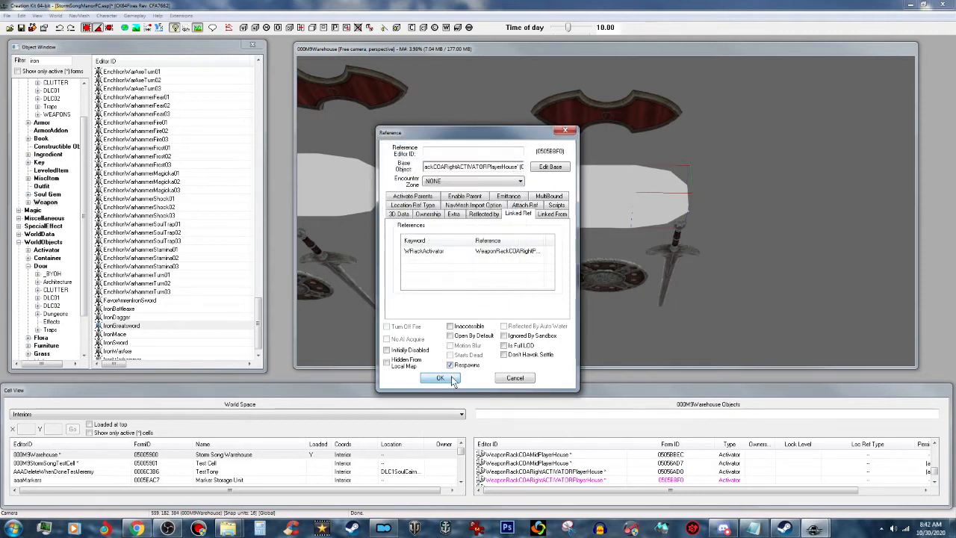
{"action": "left_click", "coordinate": [439, 378]}
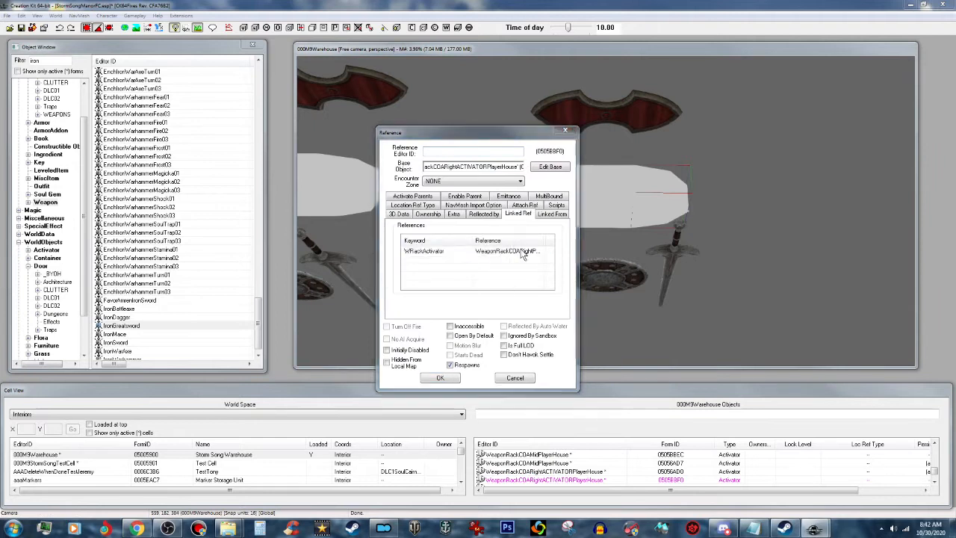
- Change the linked reference keyword to WRackTrigger and save the activator
{"action": "left_click", "coordinate": [500, 239]}
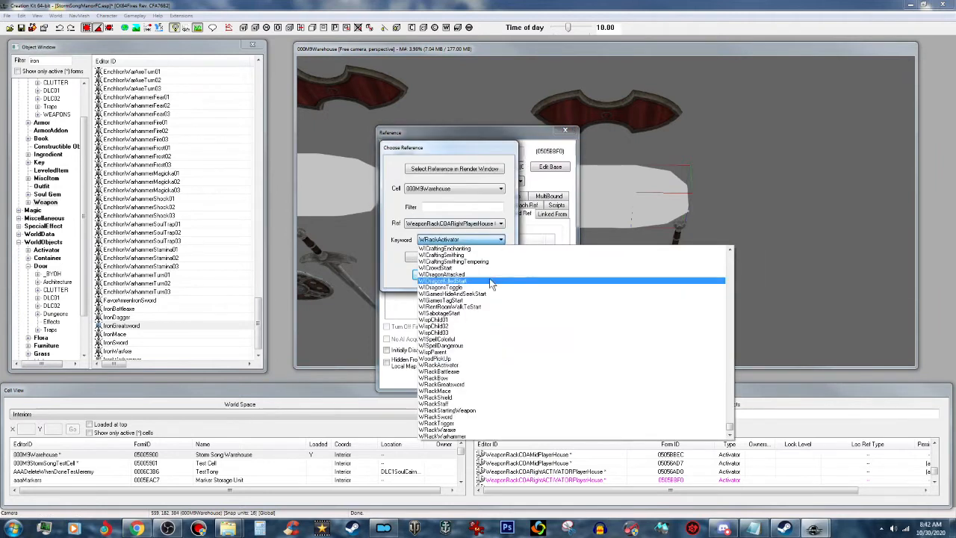
{"action": "left_click", "coordinate": [442, 430]}
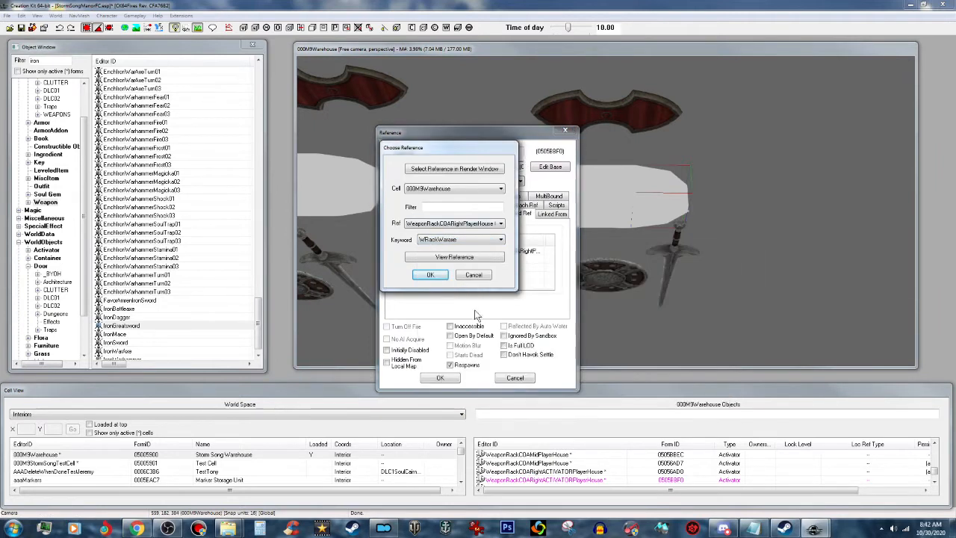
{"action": "left_click", "coordinate": [499, 239]}
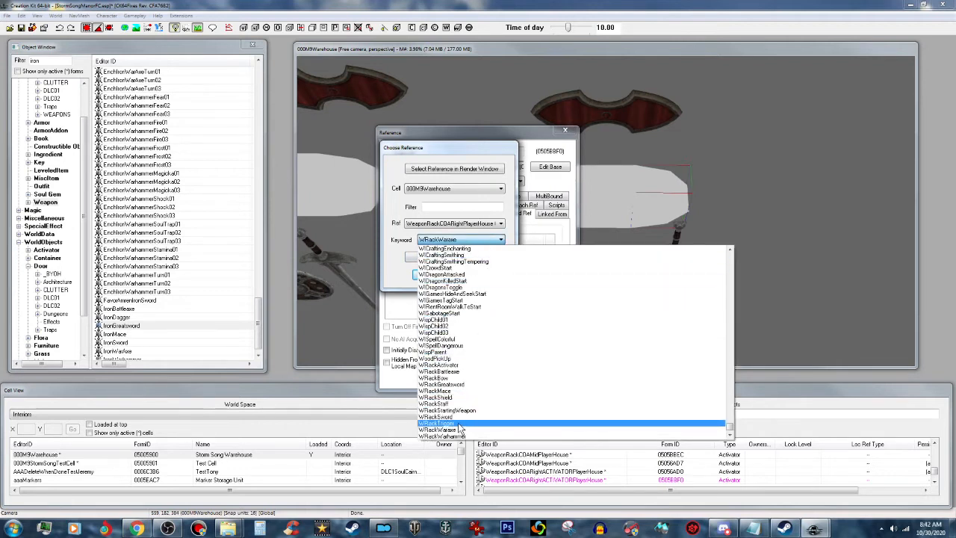
{"action": "left_click", "coordinate": [440, 423]}
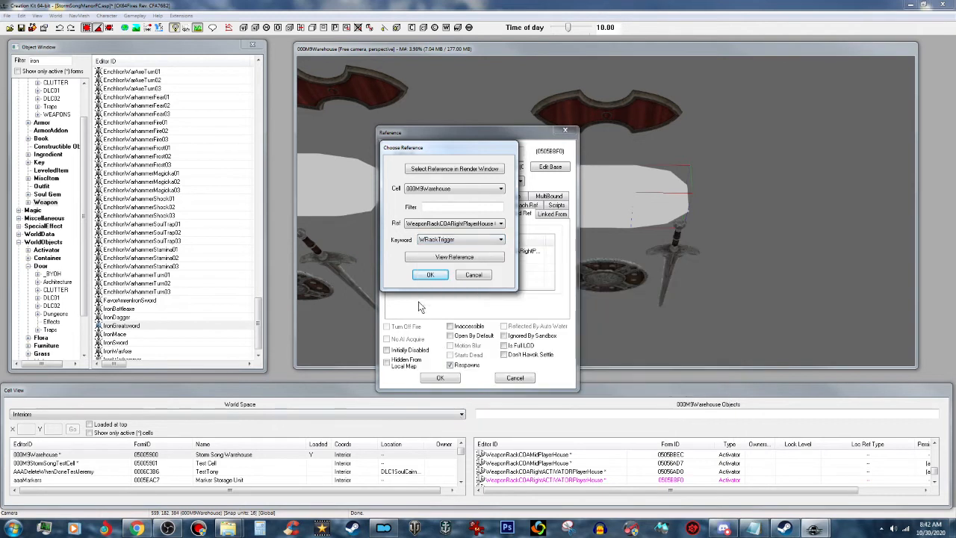
{"action": "left_click", "coordinate": [431, 275]}
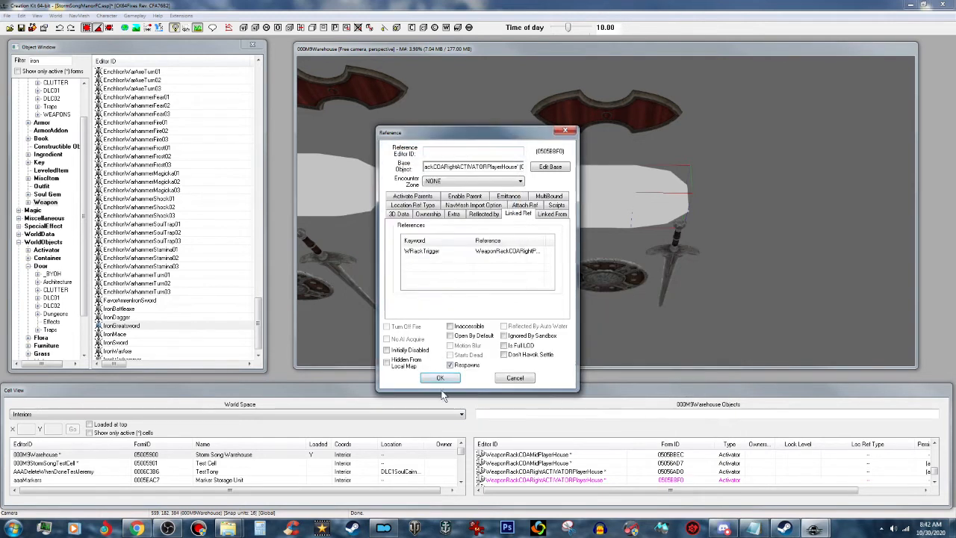
{"action": "left_click", "coordinate": [439, 377]}
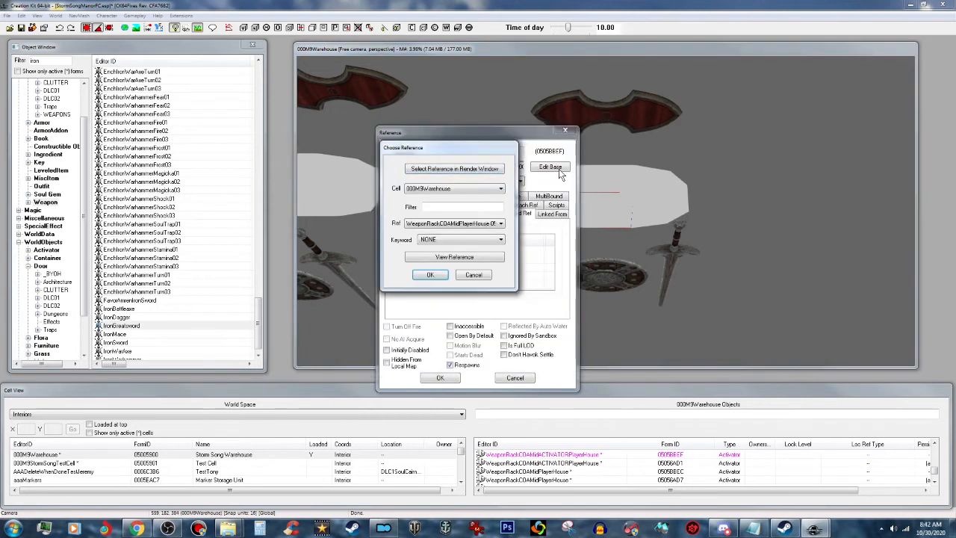
- Link the middle rack activator to its rack with the WRackTrigger keyword and save
{"action": "left_click", "coordinate": [500, 239]}
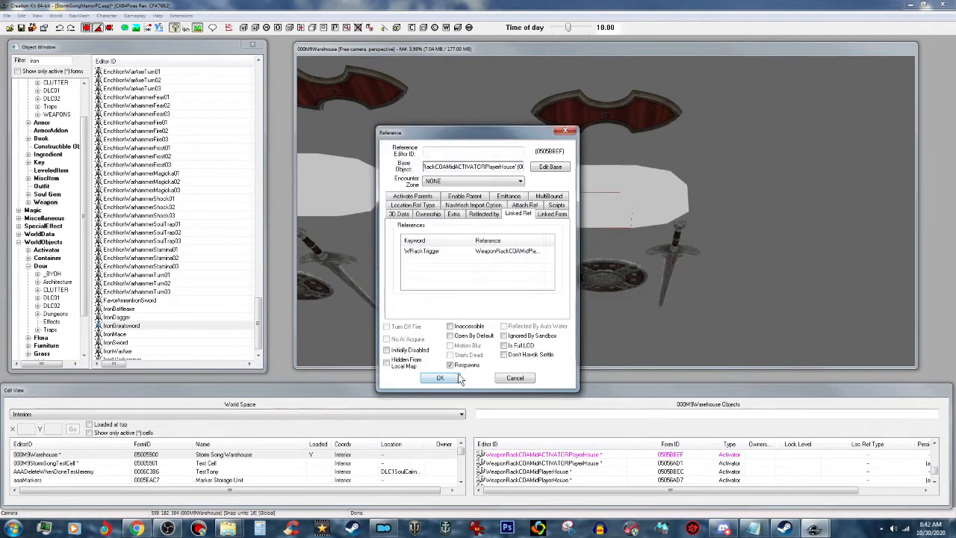
{"action": "left_click", "coordinate": [439, 376]}
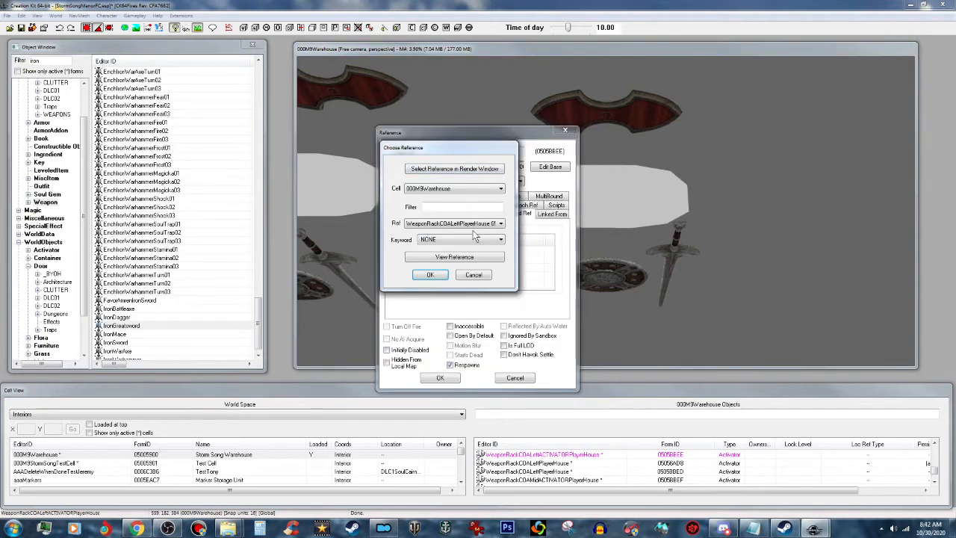
- Link the left rack activator to its rack with the WRackTrigger keyword and save
{"action": "left_click", "coordinate": [499, 239]}
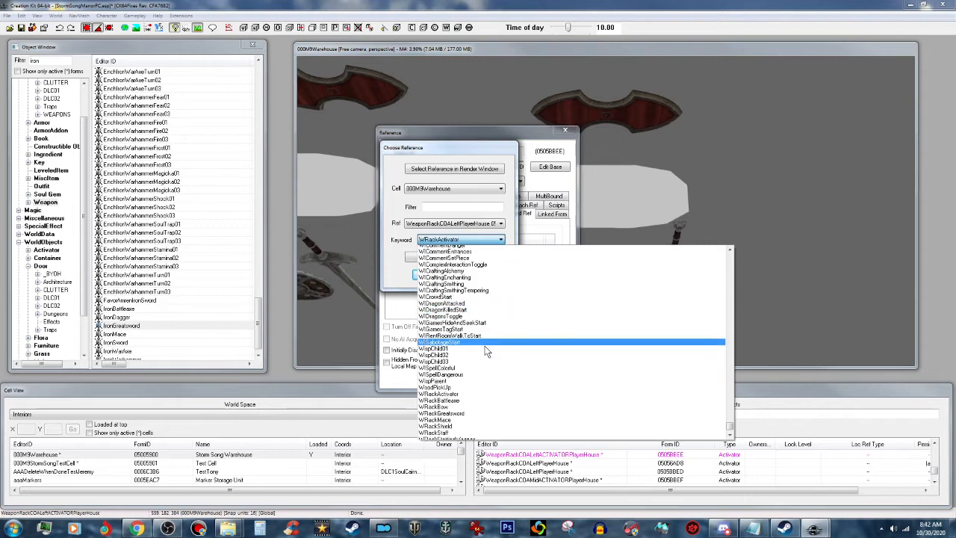
{"action": "left_click", "coordinate": [439, 342]}
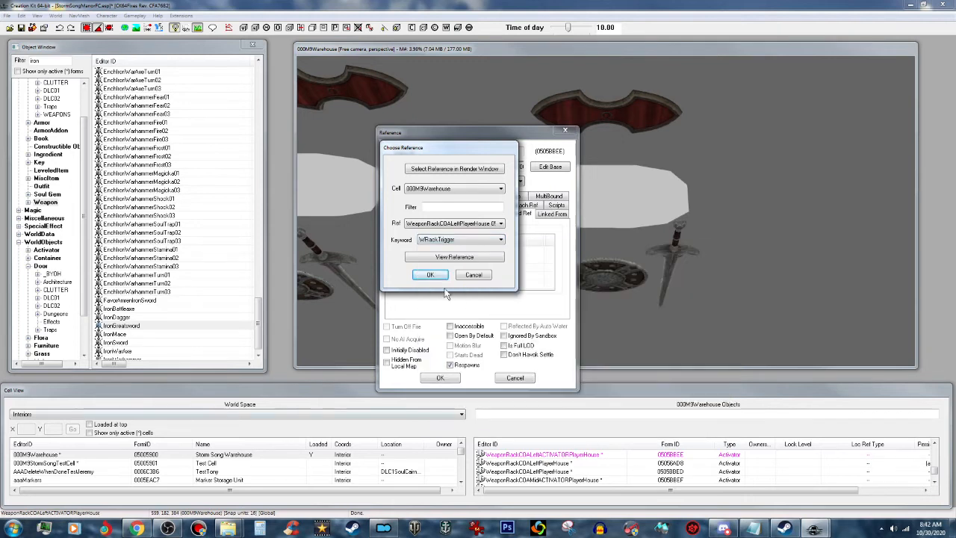
{"action": "left_click", "coordinate": [430, 274]}
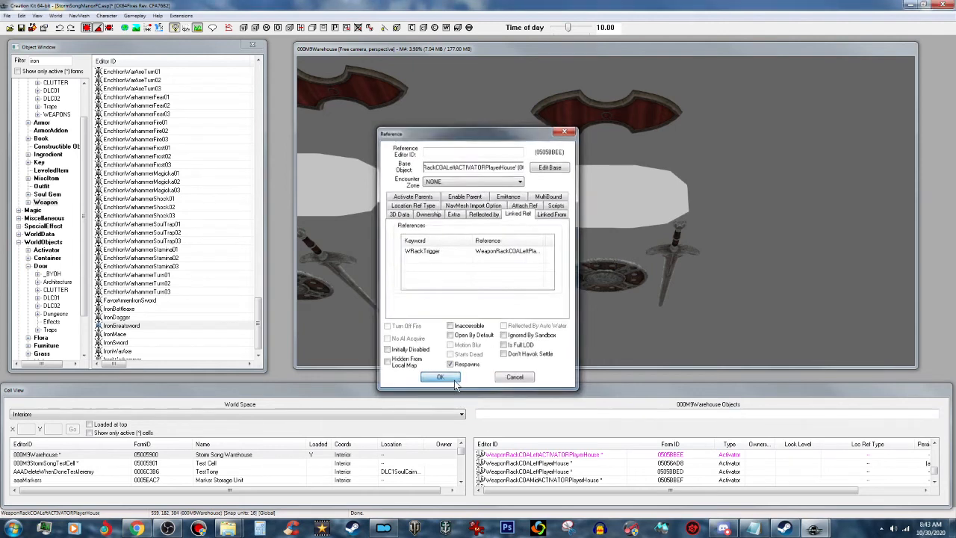
{"action": "left_click", "coordinate": [439, 376]}
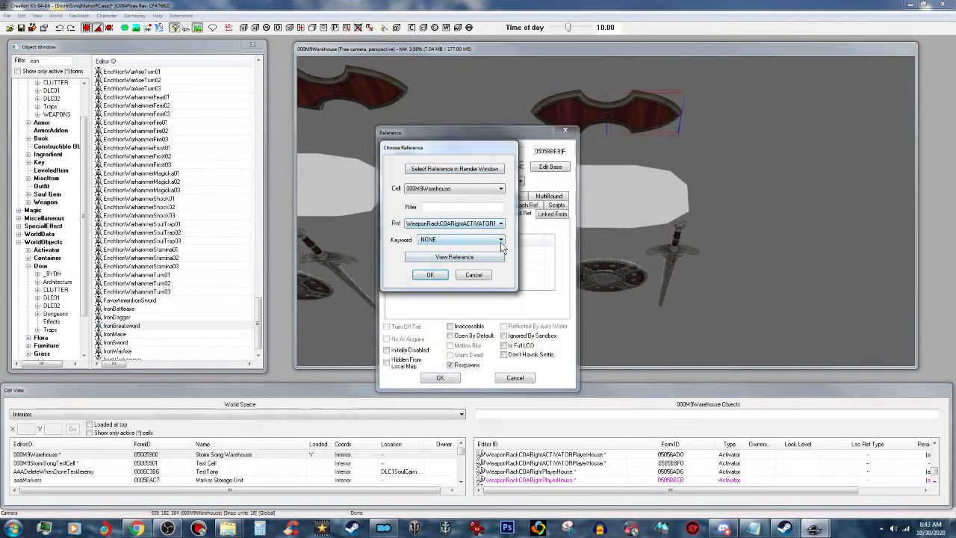
- Link the right rack piece to its helper activator under WRackActivator and save
{"action": "left_click", "coordinate": [500, 239]}
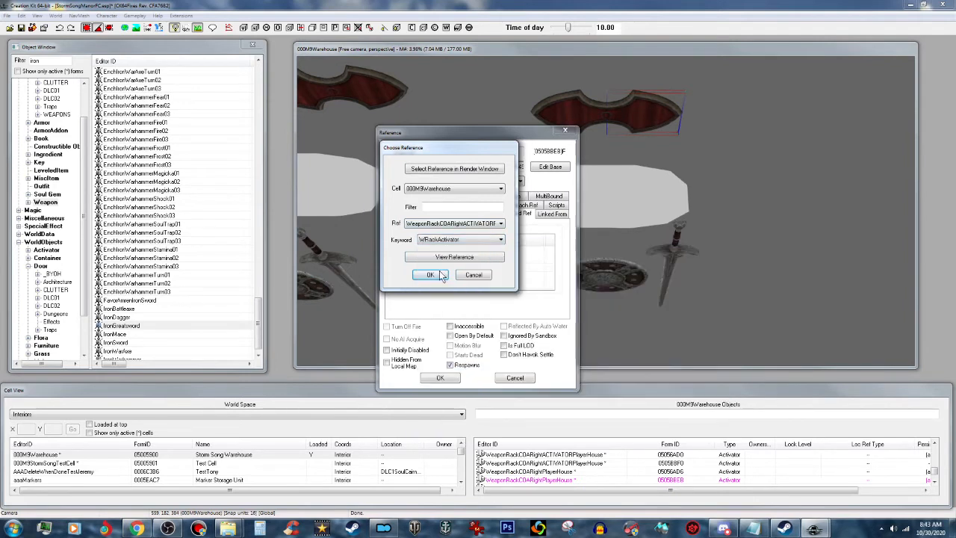
{"action": "left_click", "coordinate": [430, 275]}
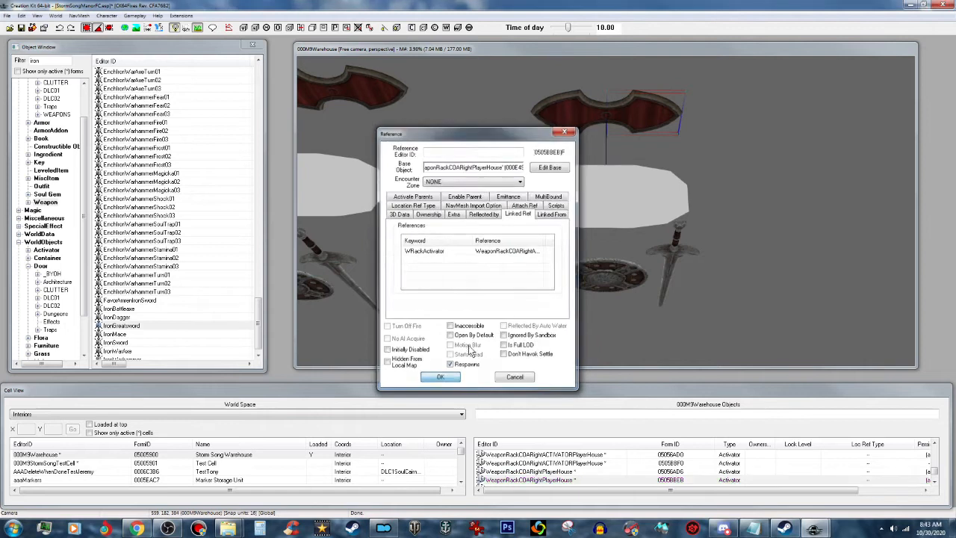
{"action": "left_click", "coordinate": [439, 376]}
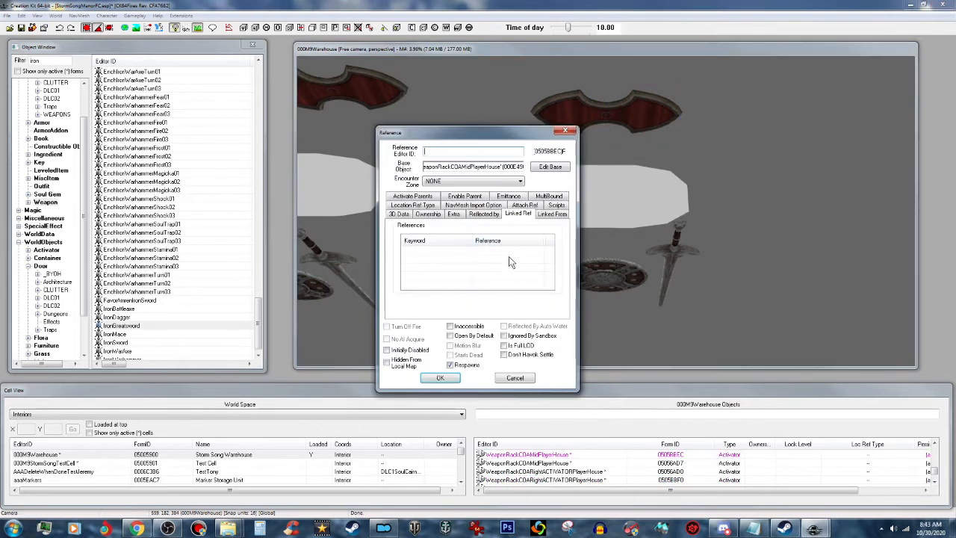
{"action": "left_click", "coordinate": [439, 377]}
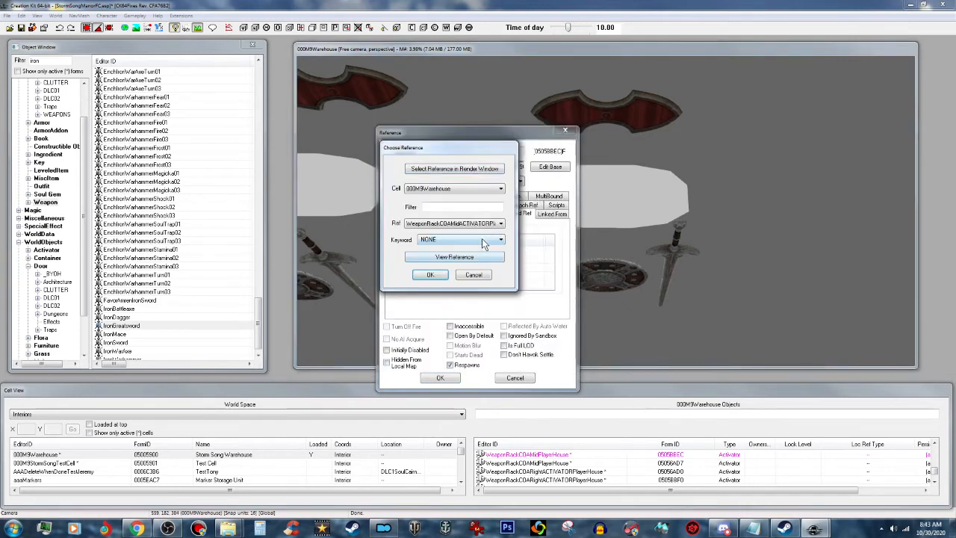
- Link the second rack piece to its helper activator under WRackActivator and save
{"action": "left_click", "coordinate": [500, 238]}
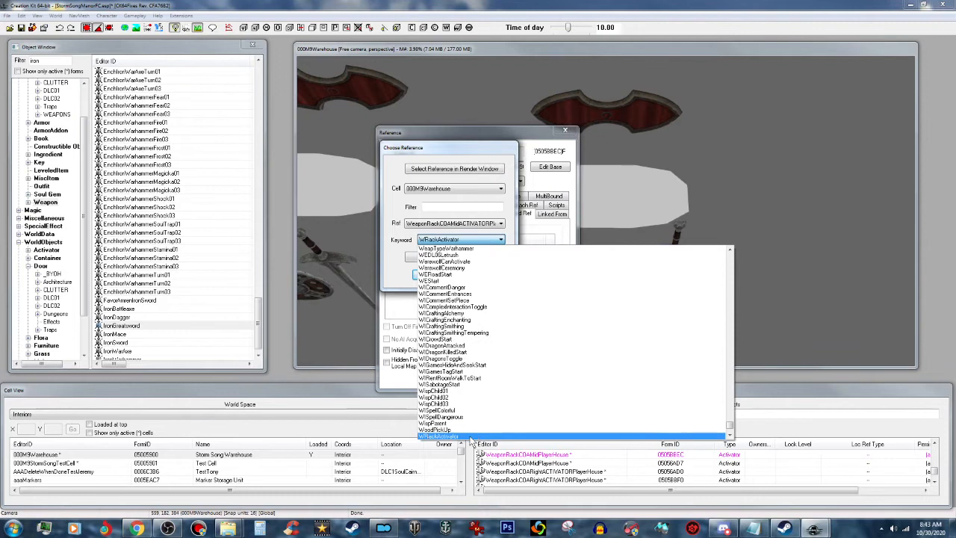
{"action": "left_click", "coordinate": [439, 436]}
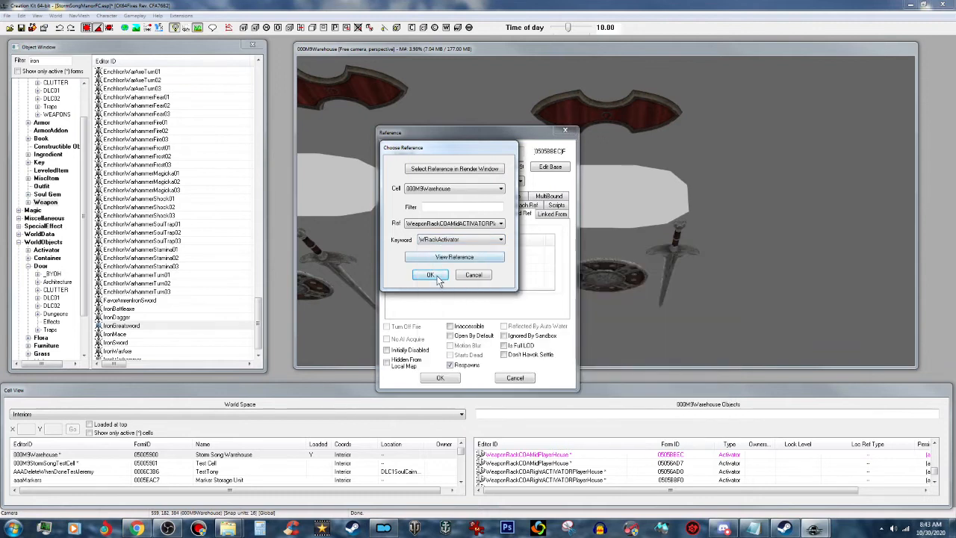
{"action": "left_click", "coordinate": [430, 275]}
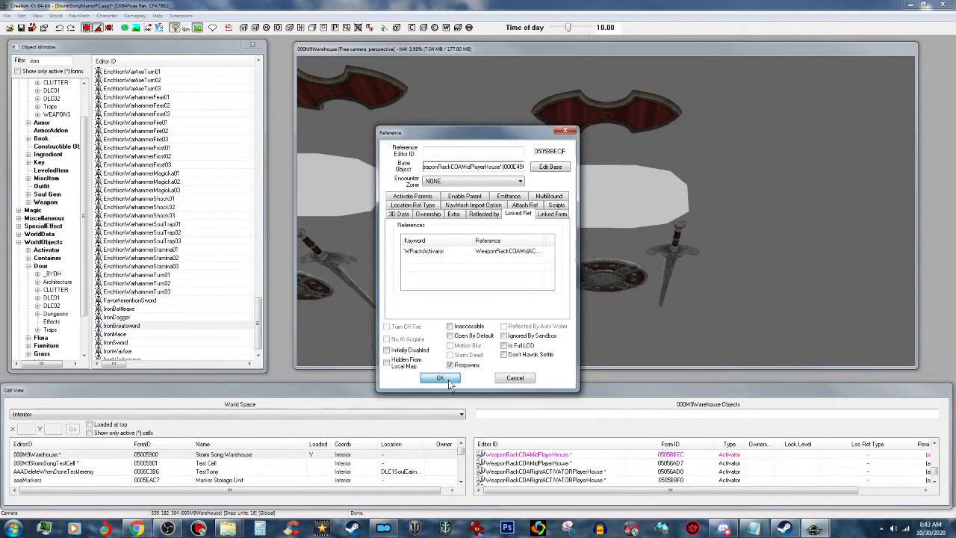
{"action": "left_click", "coordinate": [440, 378]}
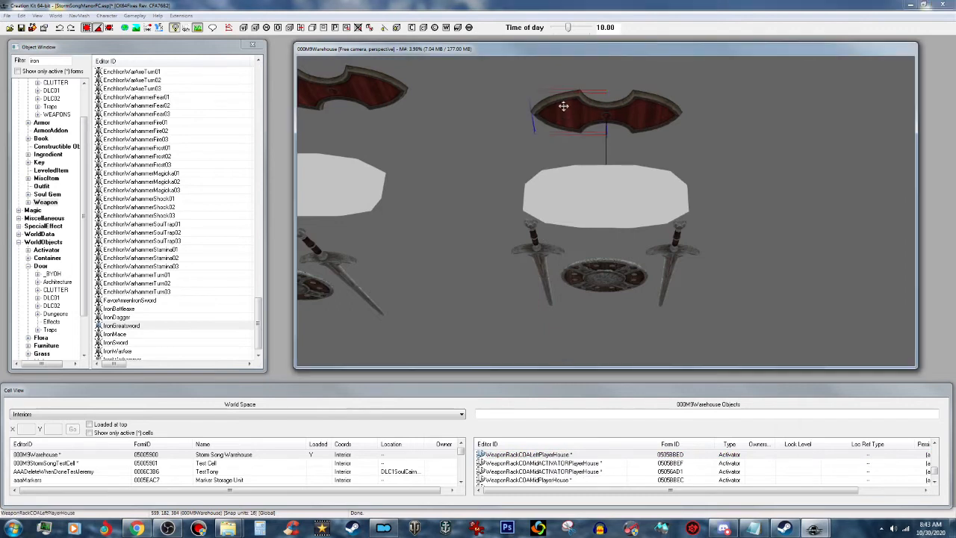
- Link the next rack piece to its helper activator under the WRackActivator keyword
{"action": "double_click", "coordinate": [564, 106]}
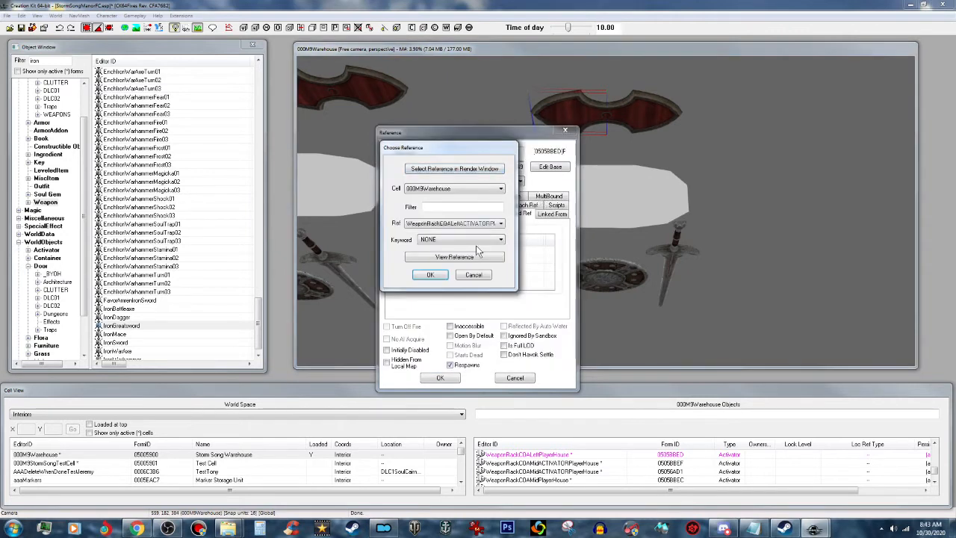
{"action": "left_click", "coordinate": [500, 239]}
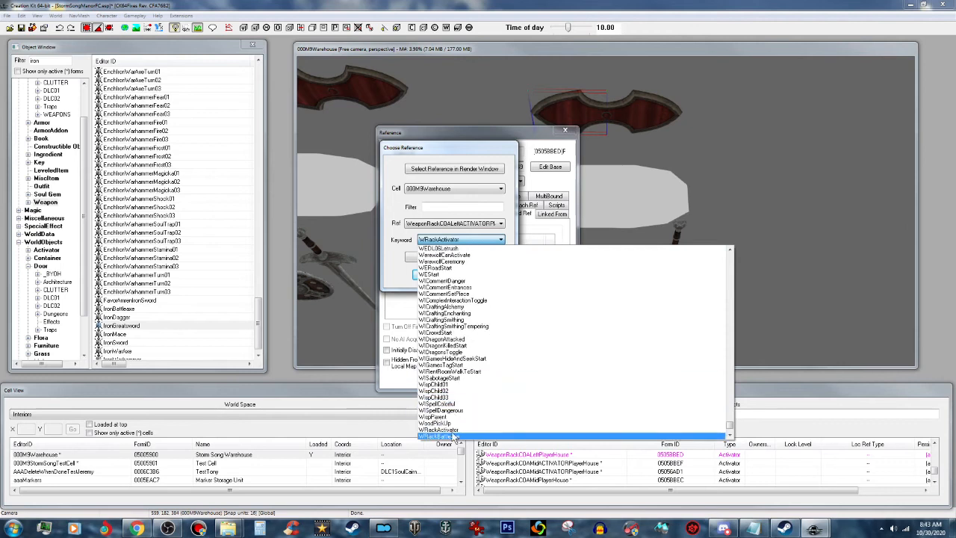
{"action": "left_click", "coordinate": [439, 430]}
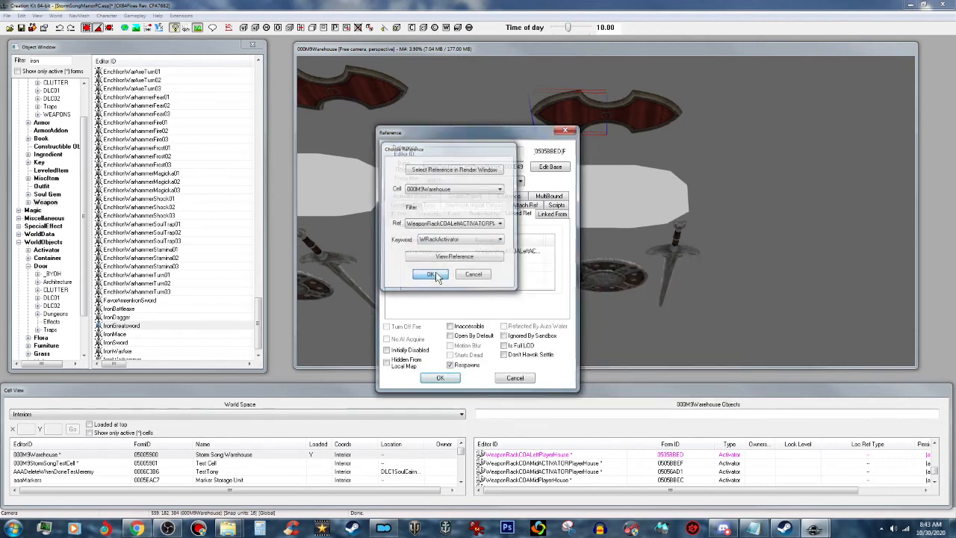
{"action": "left_click", "coordinate": [430, 275]}
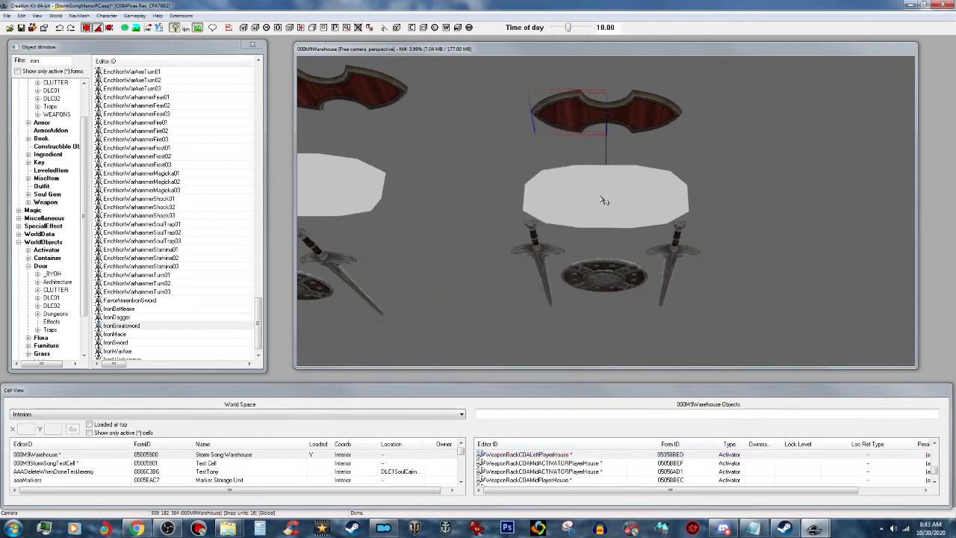
{"action": "mouse_move", "coordinate": [660, 213]}
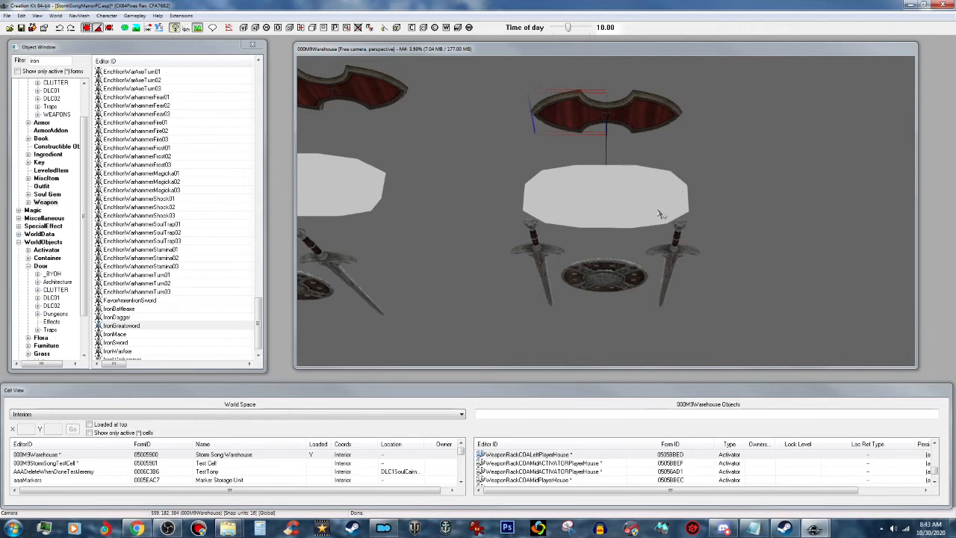
{"action": "mouse_move", "coordinate": [639, 125]}
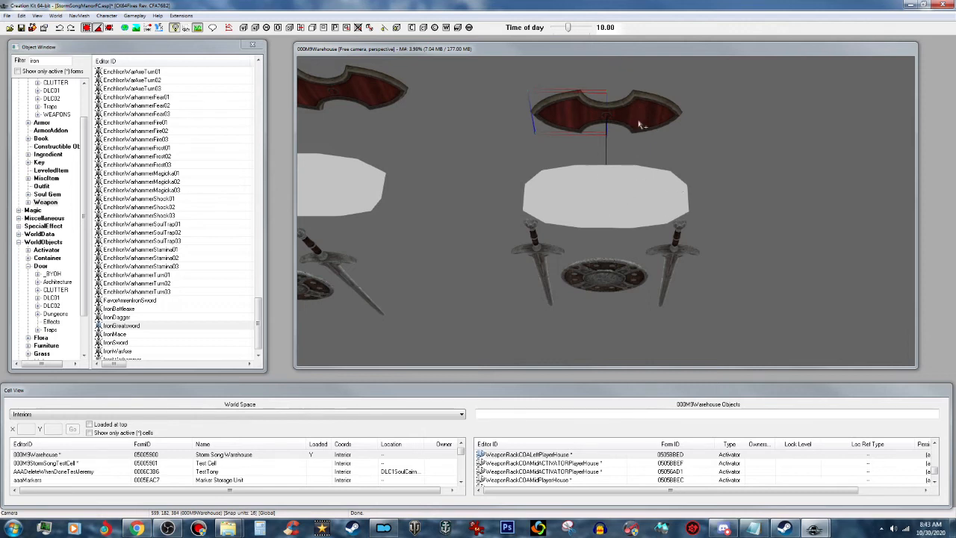
{"action": "mouse_move", "coordinate": [633, 194]}
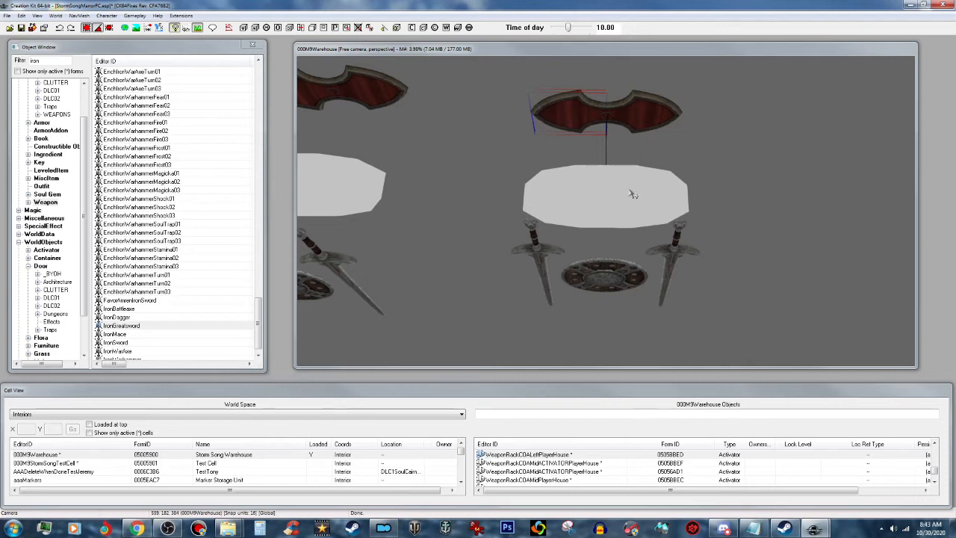
{"action": "mouse_move", "coordinate": [603, 299]}
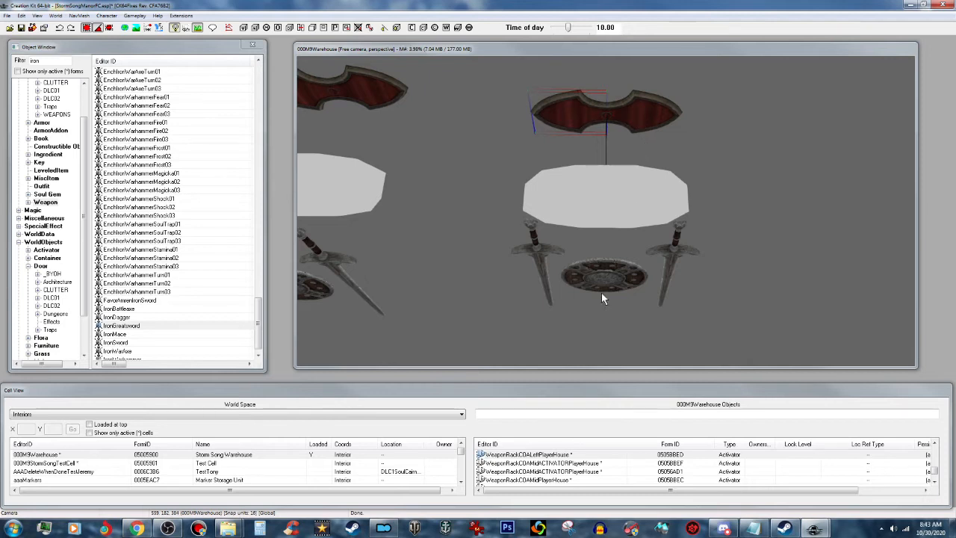
{"action": "mouse_move", "coordinate": [675, 246]}
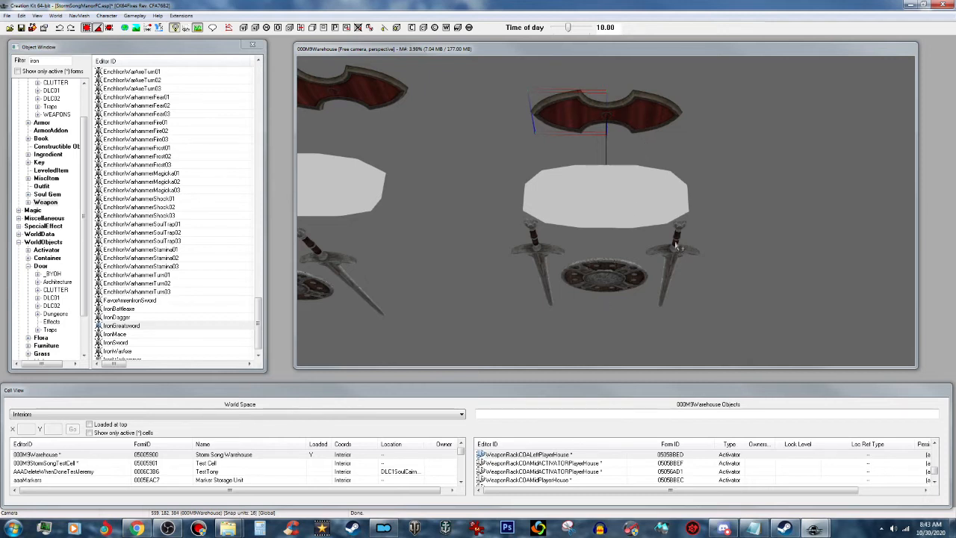
{"action": "mouse_move", "coordinate": [628, 280]}
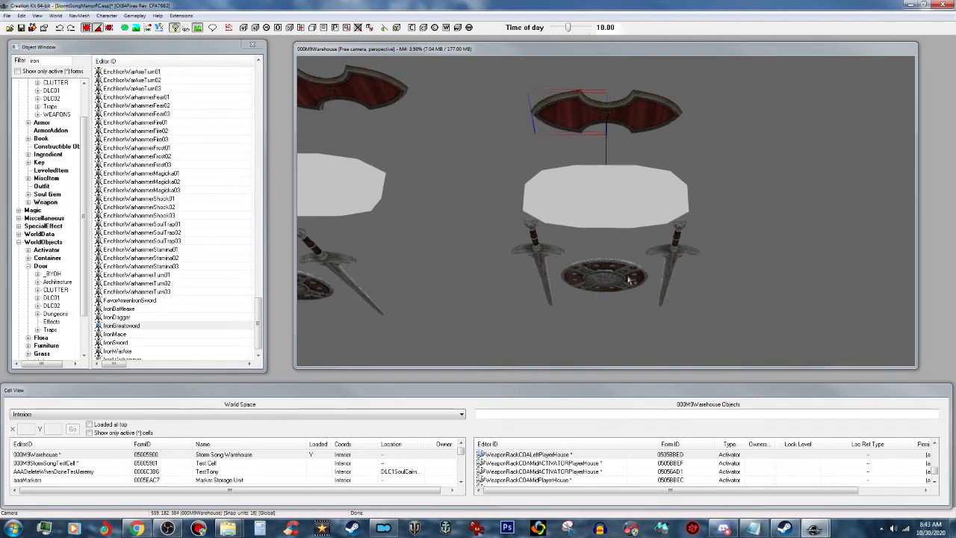
{"action": "mouse_move", "coordinate": [648, 227]}
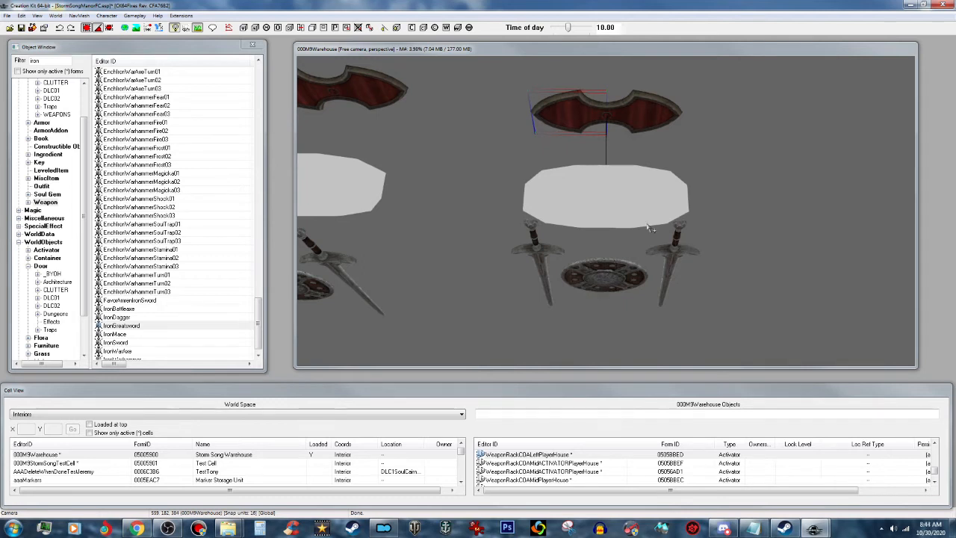
{"action": "left_click", "coordinate": [669, 199]}
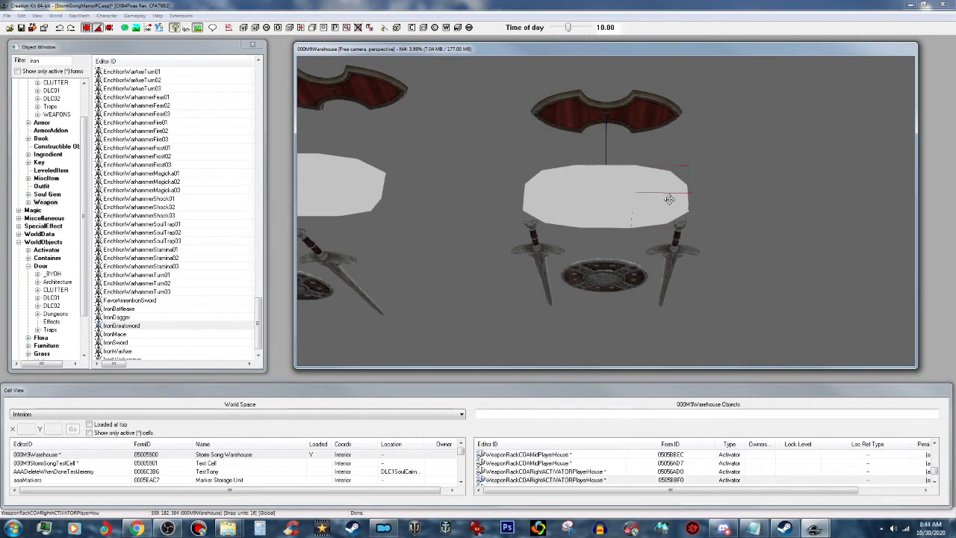
{"action": "mouse_move", "coordinate": [669, 203]}
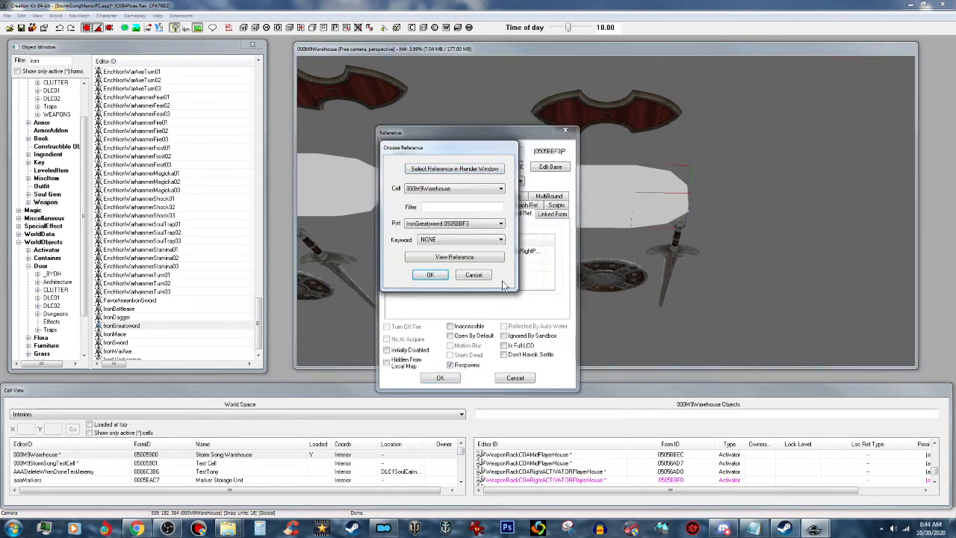
- Add the iron shield and a sword as linked references on the rack piece
{"action": "left_click", "coordinate": [430, 274]}
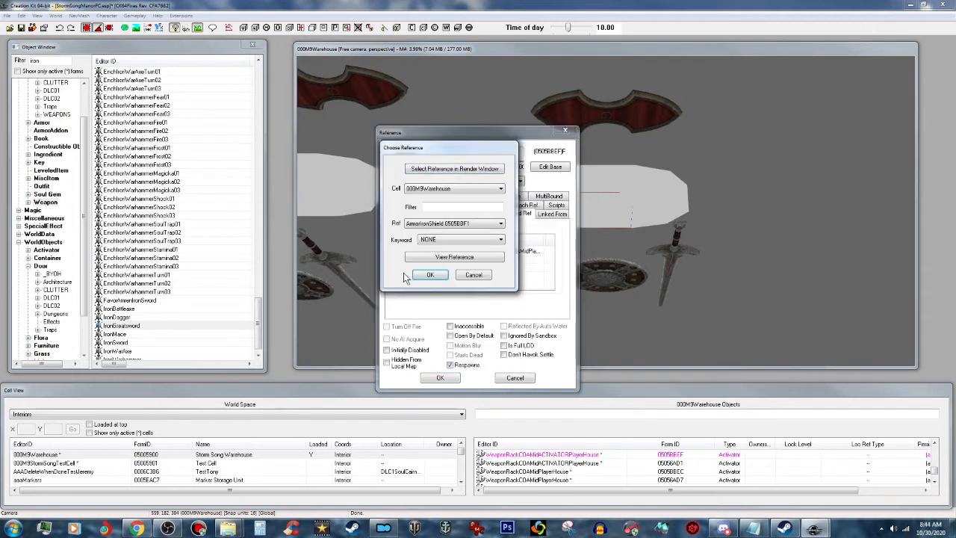
{"action": "left_click", "coordinate": [430, 275]}
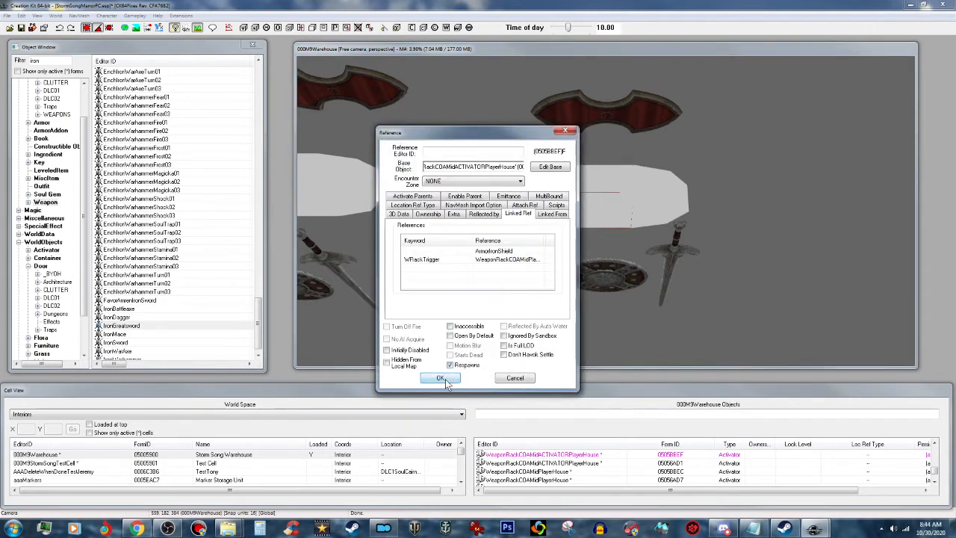
{"action": "left_click", "coordinate": [439, 377]}
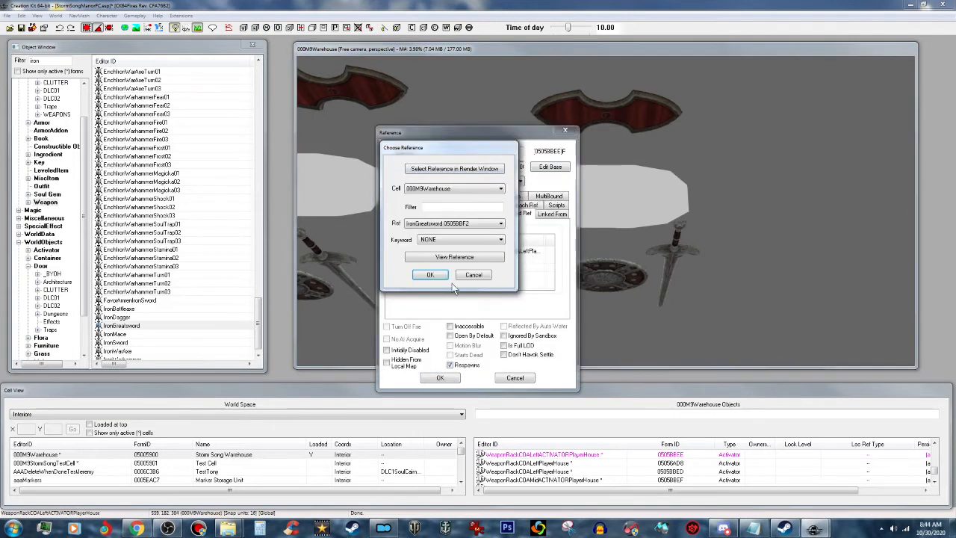
{"action": "left_click", "coordinate": [430, 274]}
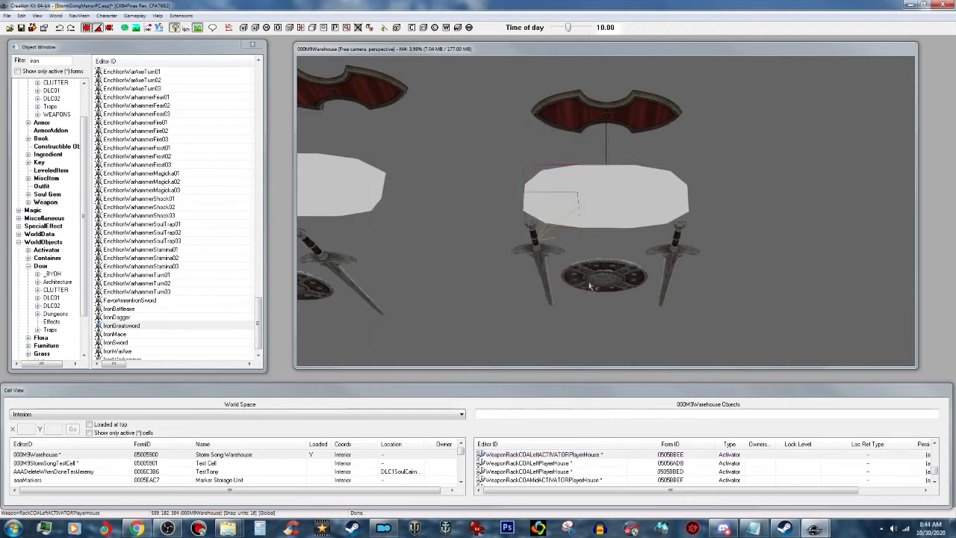
{"action": "mouse_move", "coordinate": [597, 206]}
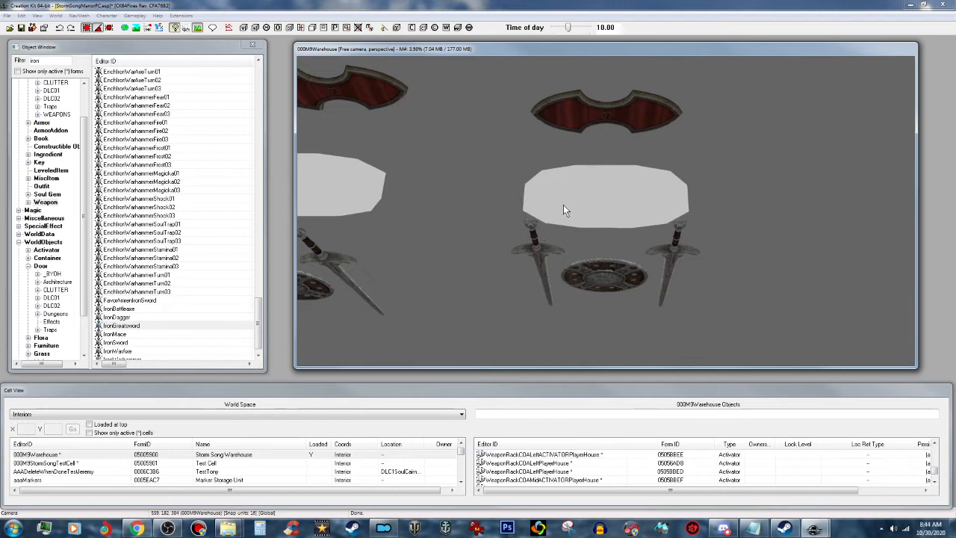
- View the shield-and-swords display head-on, then load the stone-walled test cell
{"action": "left_click", "coordinate": [610, 197]}
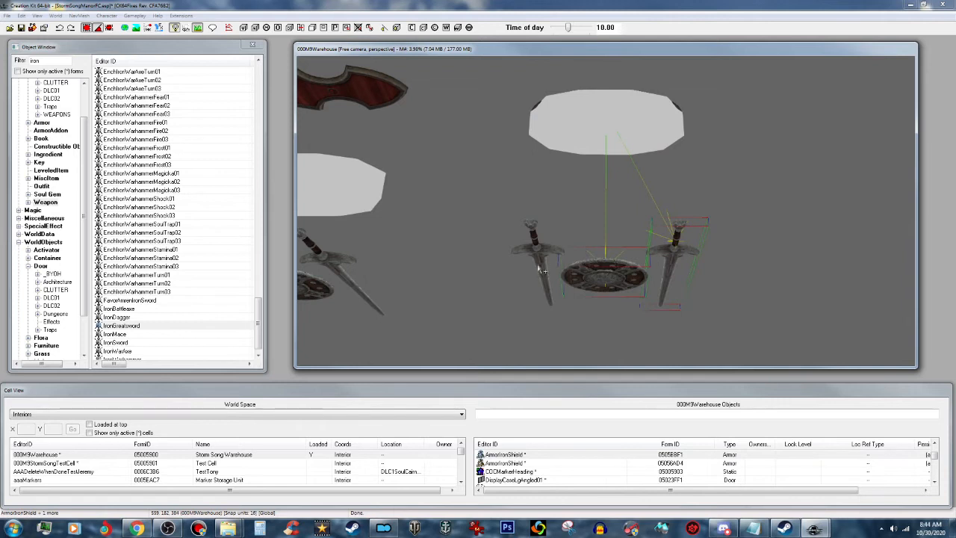
{"action": "left_click", "coordinate": [597, 272]}
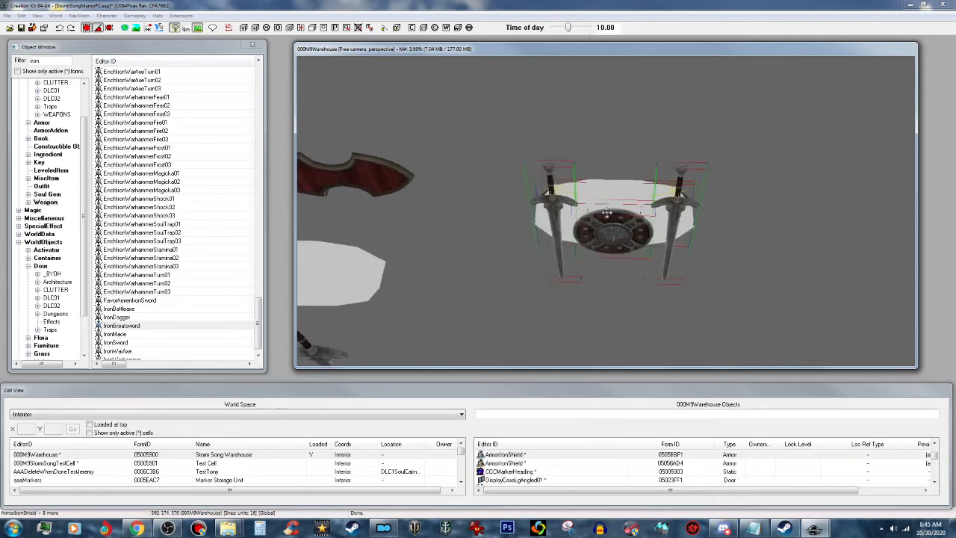
{"action": "right_click", "coordinate": [606, 215]}
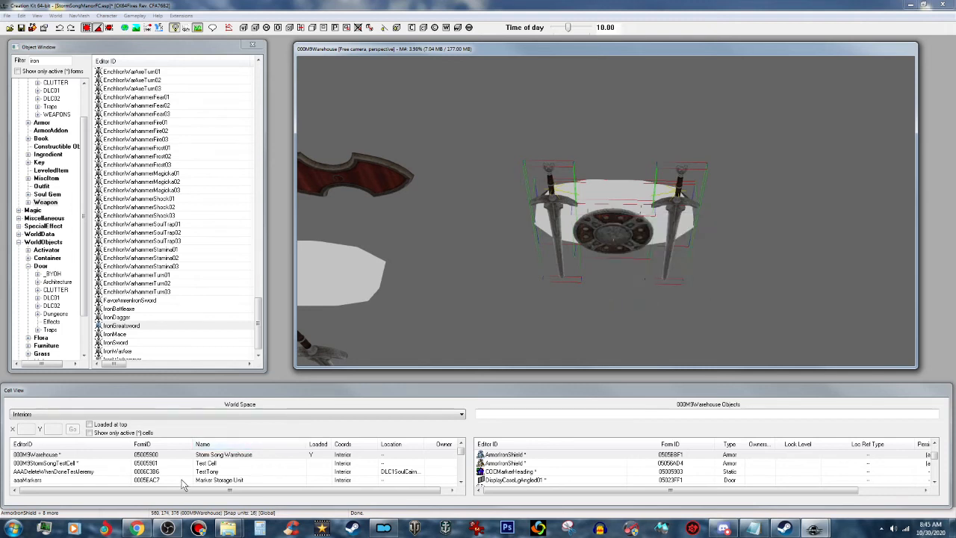
{"action": "double_click", "coordinate": [44, 463]}
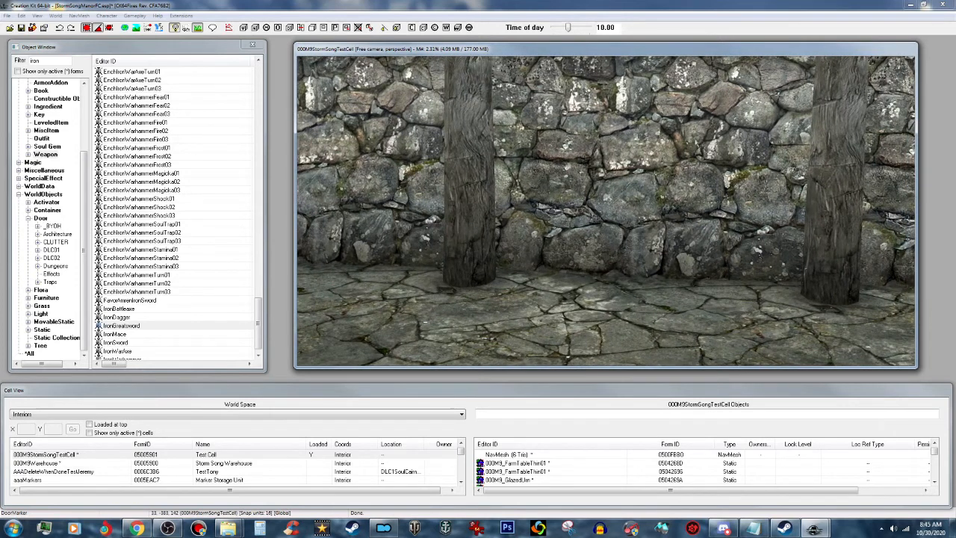
{"action": "mouse_move", "coordinate": [131, 334]}
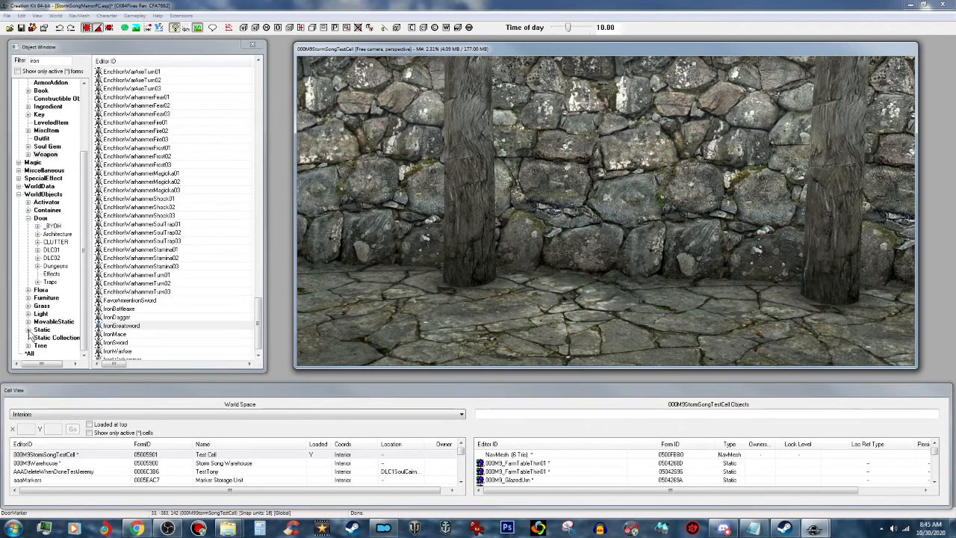
- Place a FarmInt wooden wall section from WorldObjects > Static > Farmhouse into the test cell
{"action": "left_click", "coordinate": [42, 330]}
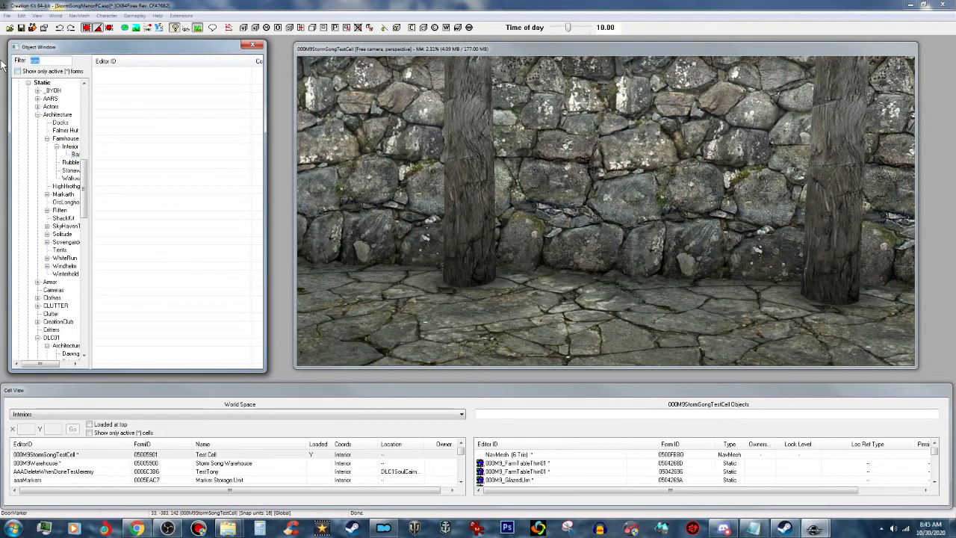
{"action": "left_click", "coordinate": [65, 137]}
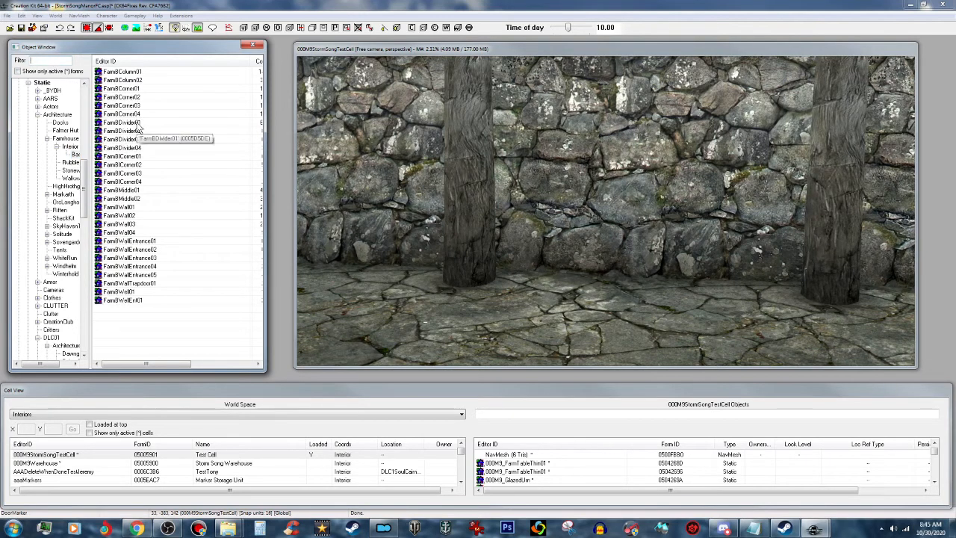
{"action": "left_click", "coordinate": [122, 122]}
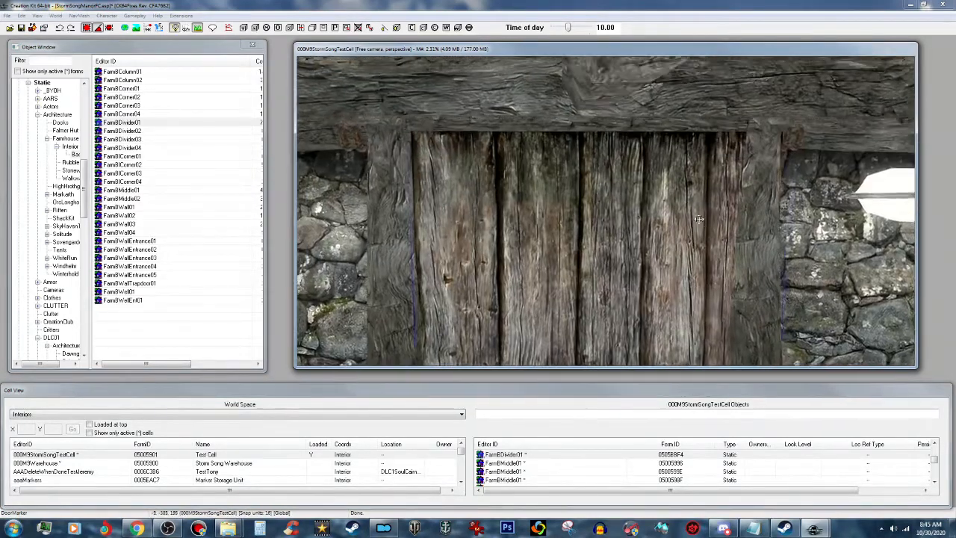
- Paste the copied rack activators in place on the wooden wall and save the plugin
{"action": "right_click", "coordinate": [586, 227]}
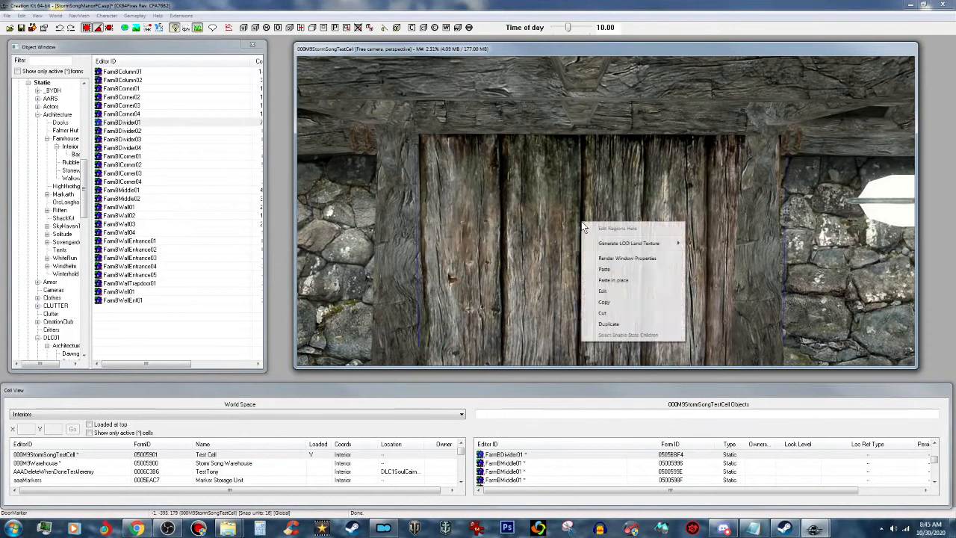
{"action": "left_click", "coordinate": [603, 269]}
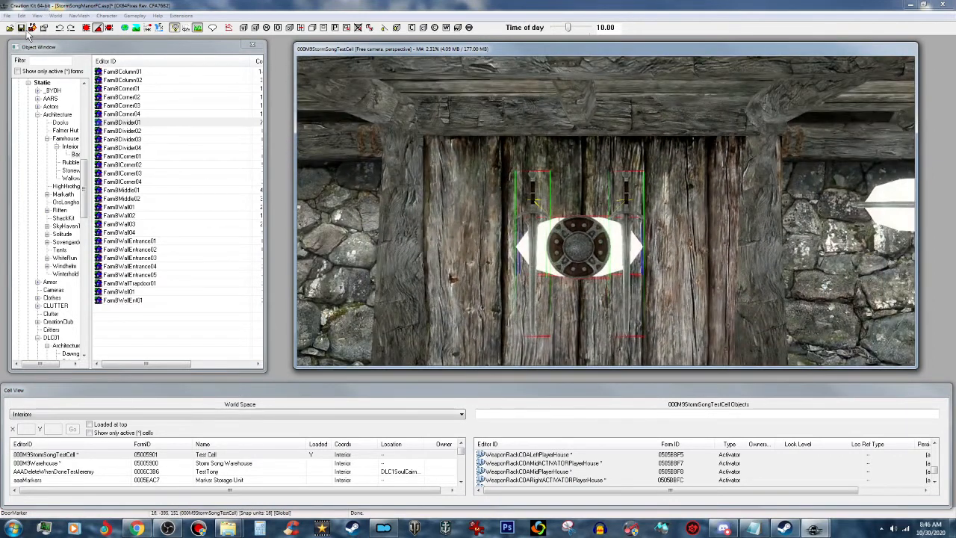
{"action": "left_click", "coordinate": [21, 27]}
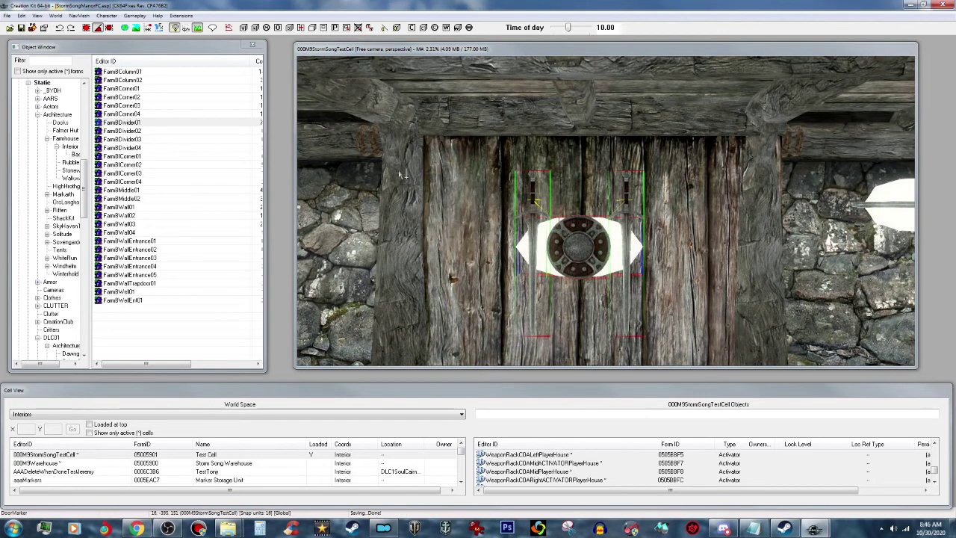
{"action": "mouse_move", "coordinate": [720, 286]}
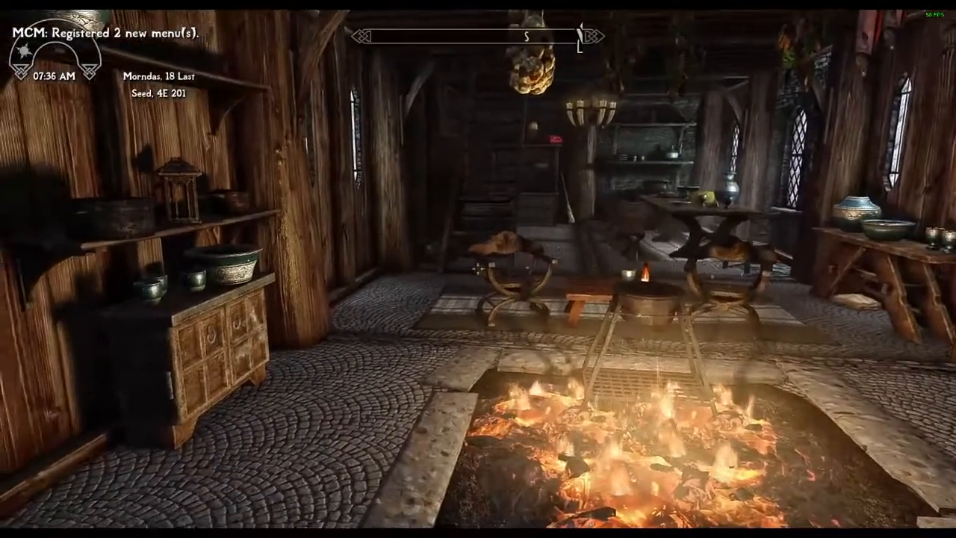
{"action": "mouse_move", "coordinate": [478, 268]}
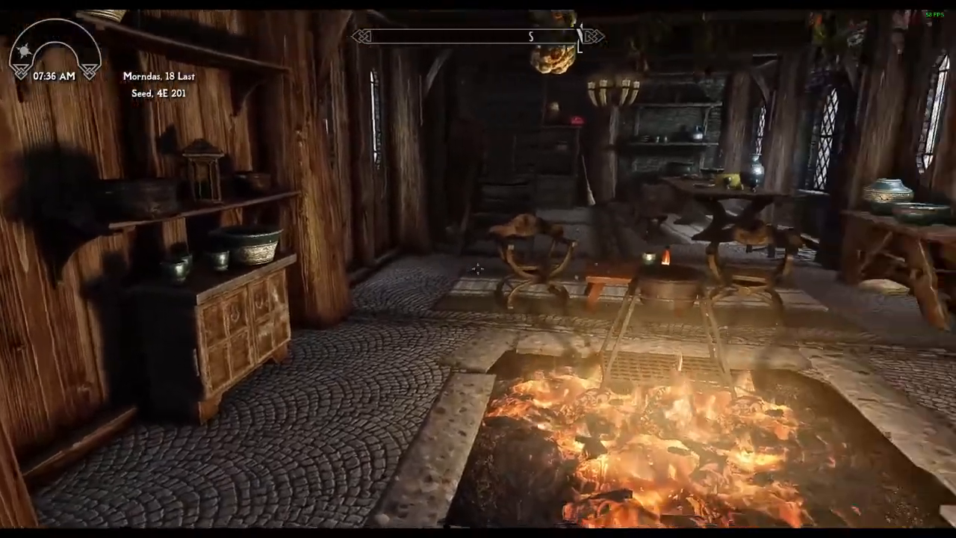
{"action": "mouse_move", "coordinate": [298, 269]}
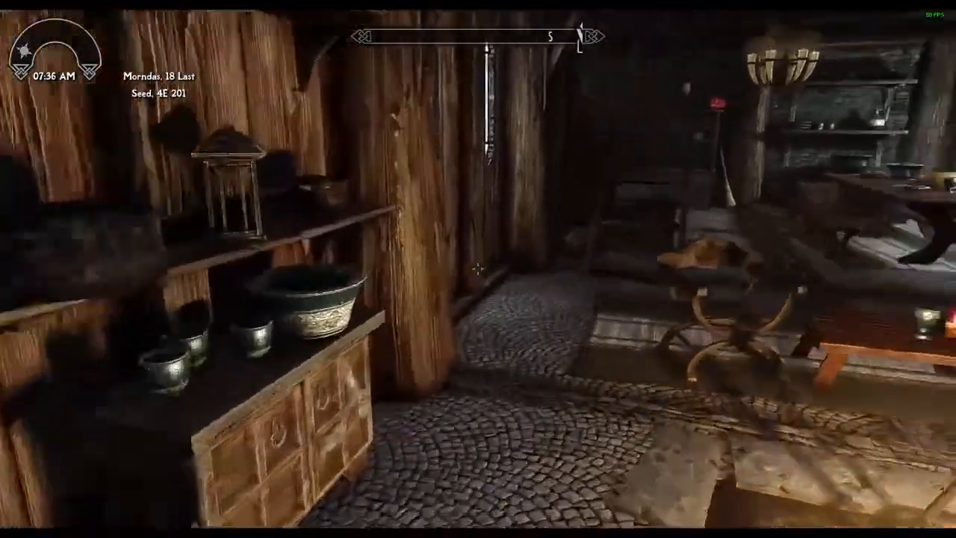
{"action": "mouse_move", "coordinate": [478, 269]}
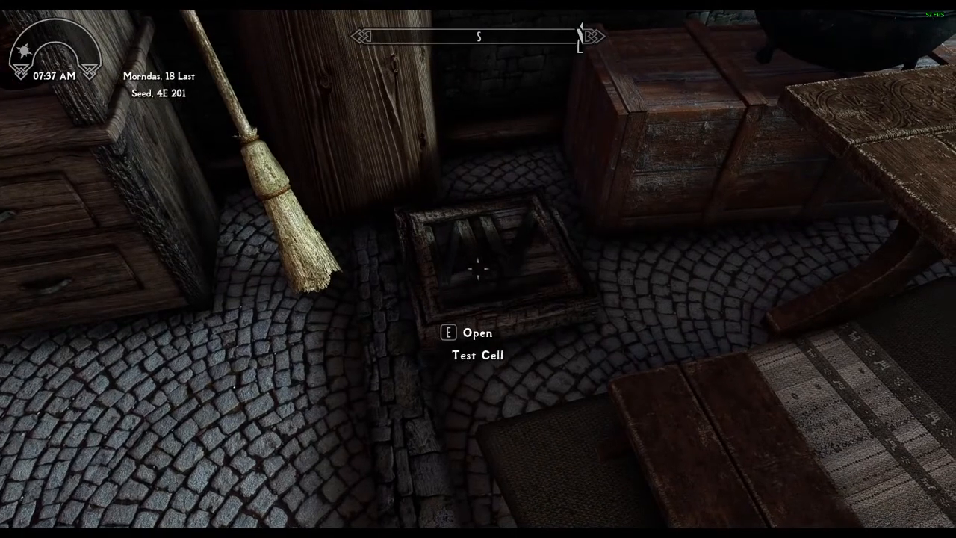
- Enter the test cell through the house trapdoor with E
{"action": "key", "text": "e"}
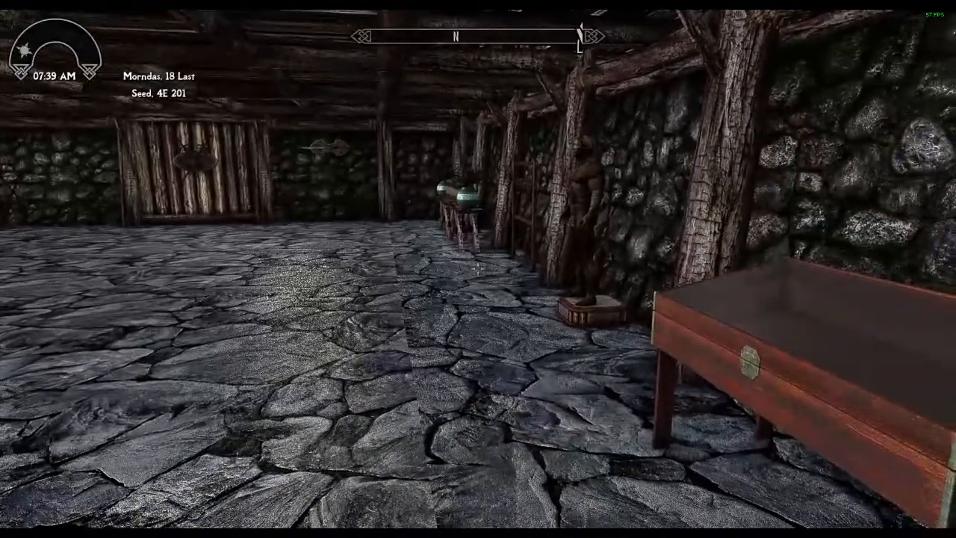
{"action": "mouse_move", "coordinate": [478, 269]}
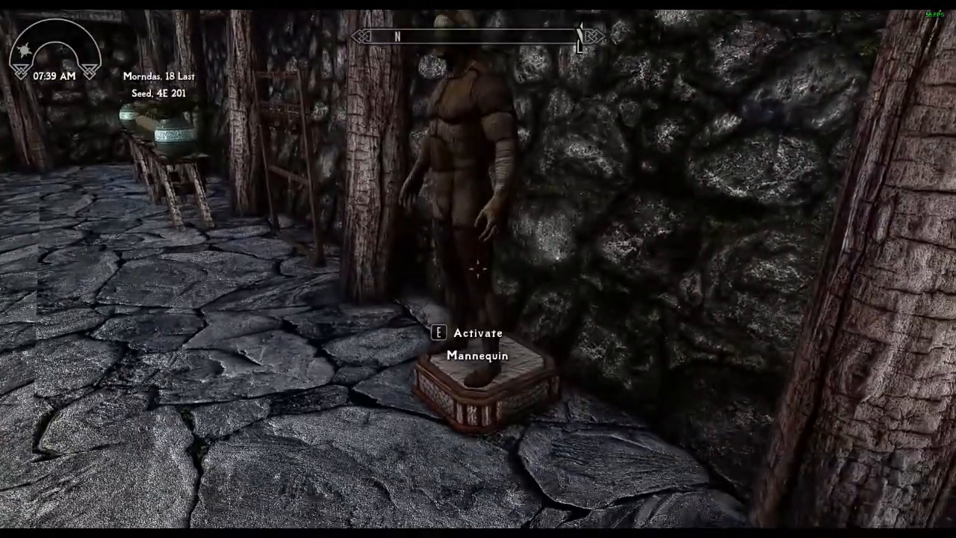
{"action": "mouse_move", "coordinate": [478, 269]}
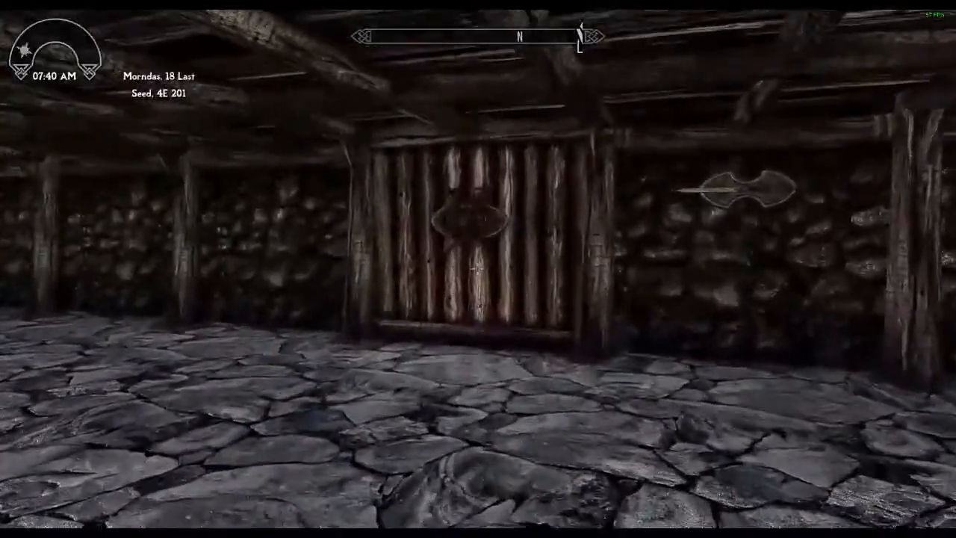
- Take the Iron Shield off the wall rack and equip it from the Apparel inventory
{"action": "key", "text": "W"}
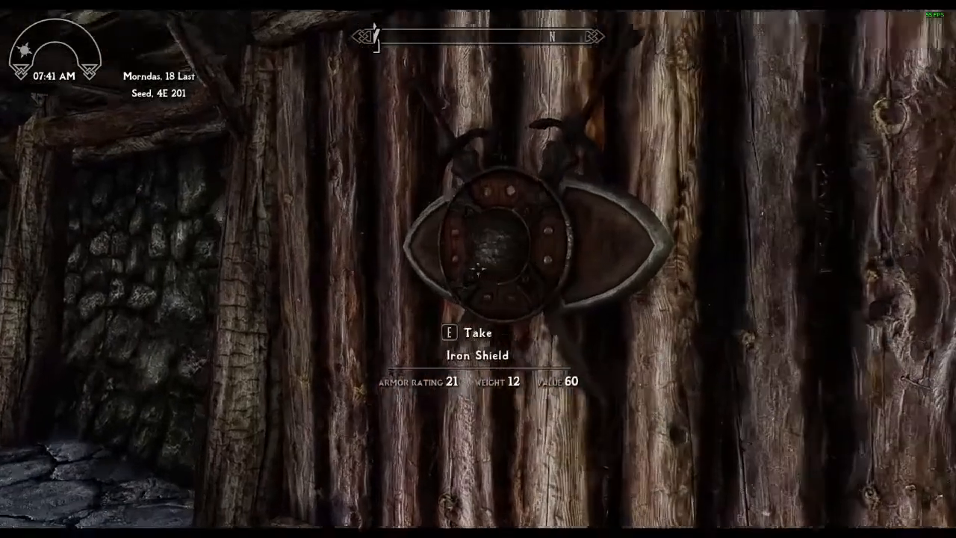
{"action": "key", "text": "e"}
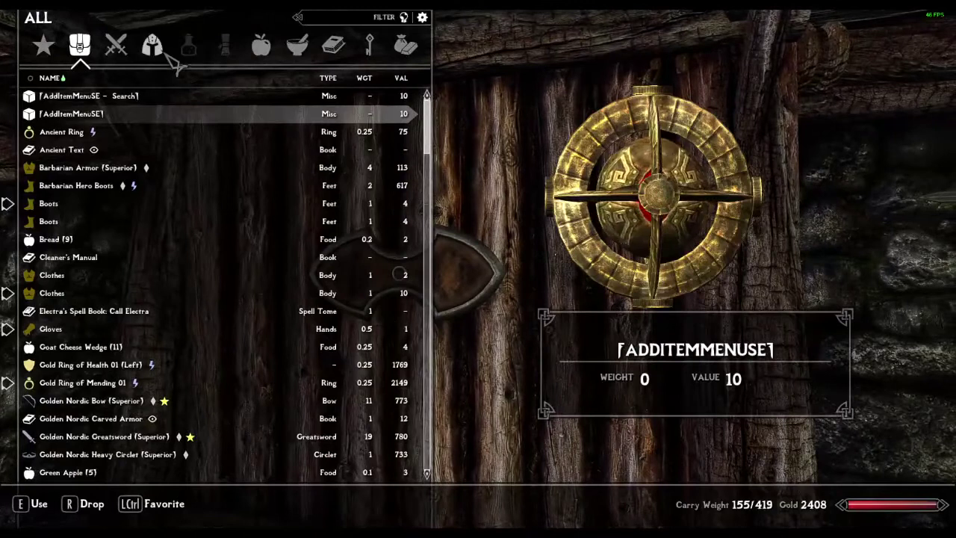
{"action": "left_click", "coordinate": [152, 45]}
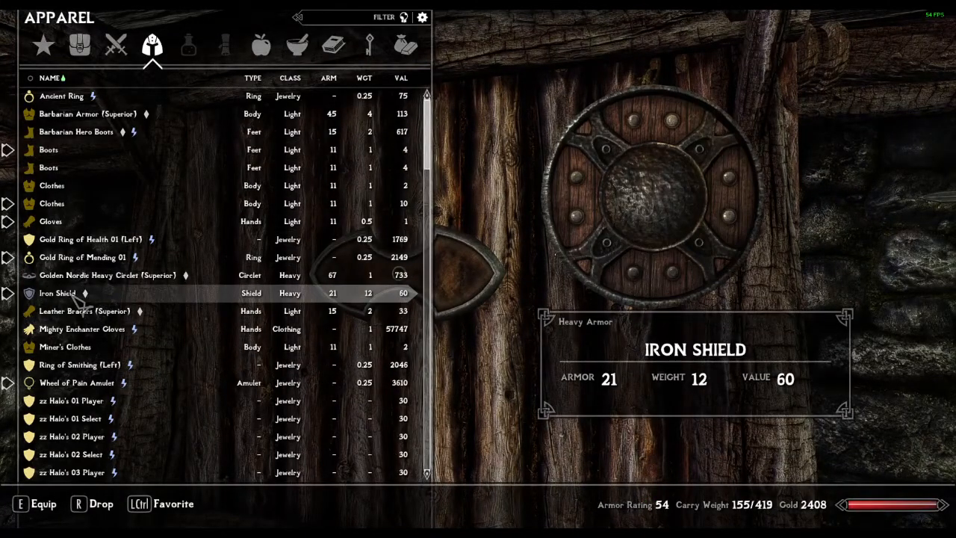
{"action": "left_click", "coordinate": [61, 95]}
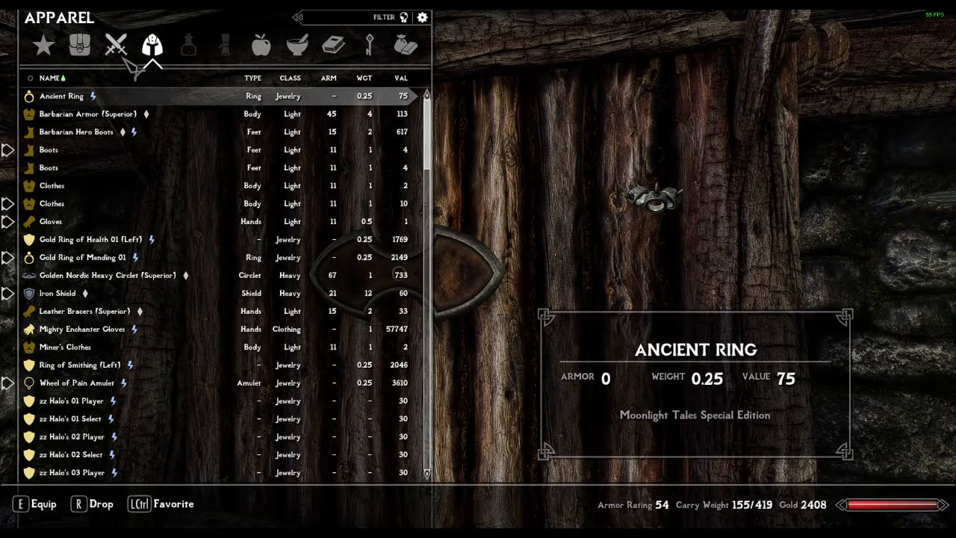
{"action": "left_click", "coordinate": [116, 44]}
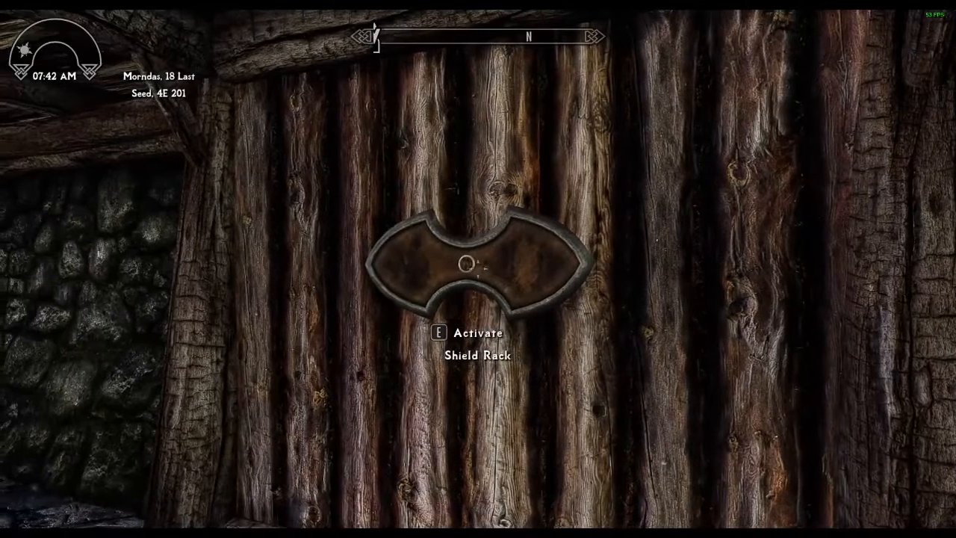
- Hang the equipped Iron Shield on the Shield Rack, then add a sword on the Left Weapon Rack behind it
{"action": "key", "text": "e"}
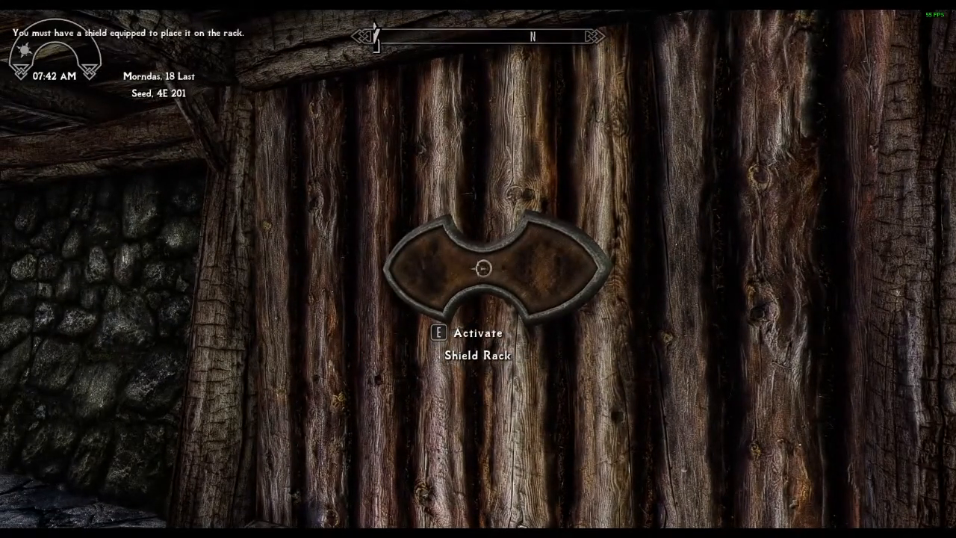
{"action": "key", "text": "tab"}
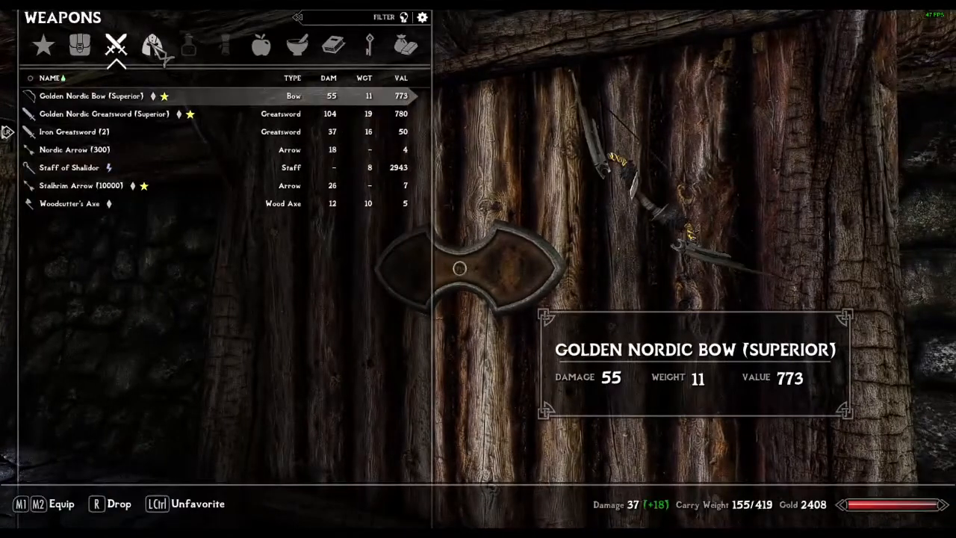
{"action": "left_click", "coordinate": [153, 45]}
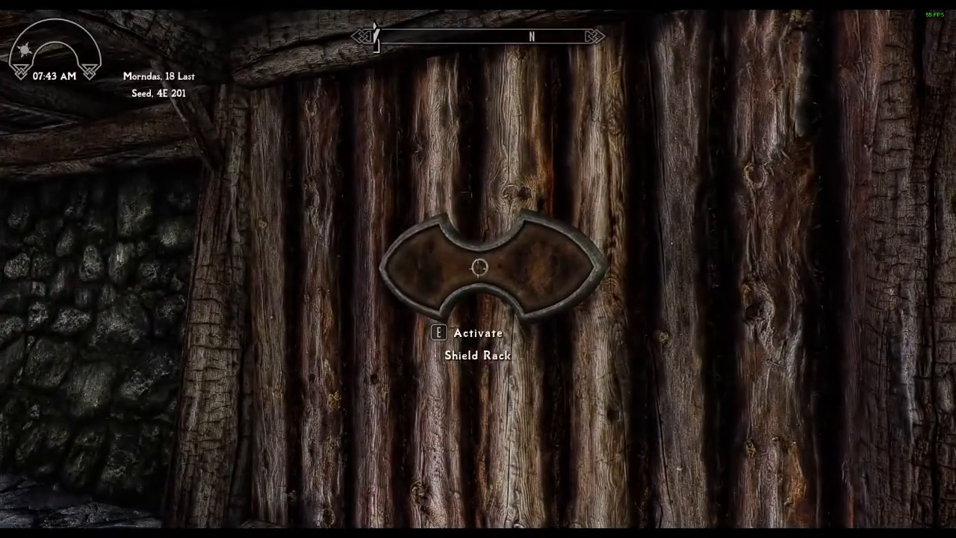
{"action": "key", "text": "e"}
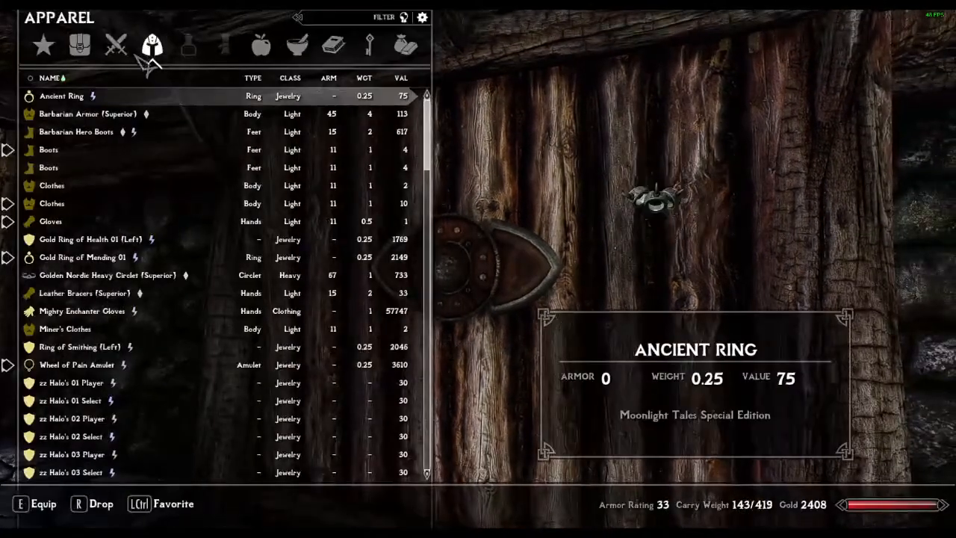
{"action": "left_click", "coordinate": [116, 44]}
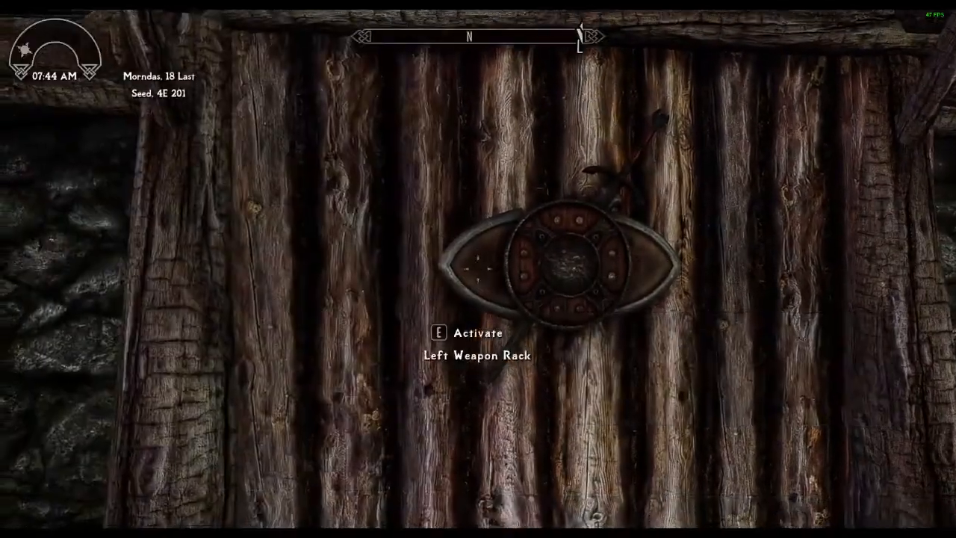
{"action": "key", "text": "e"}
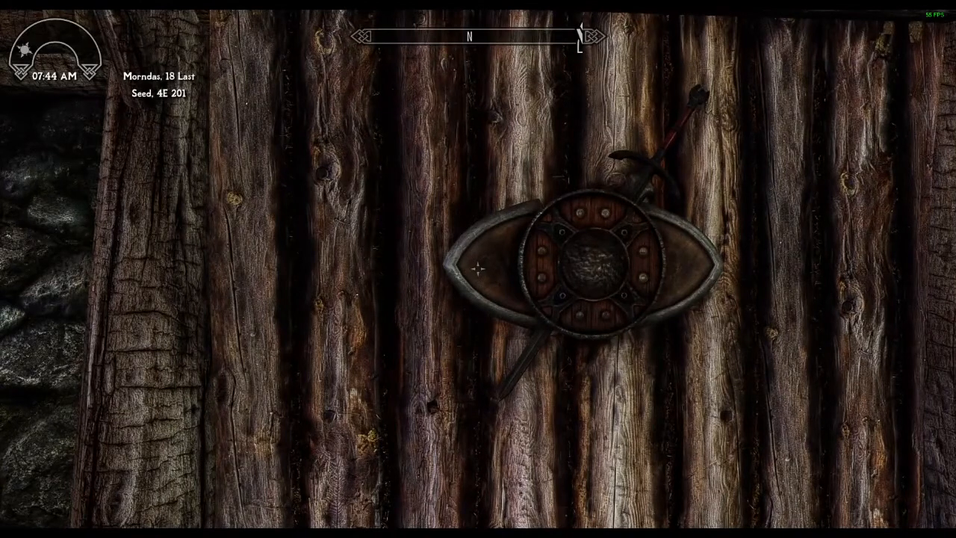